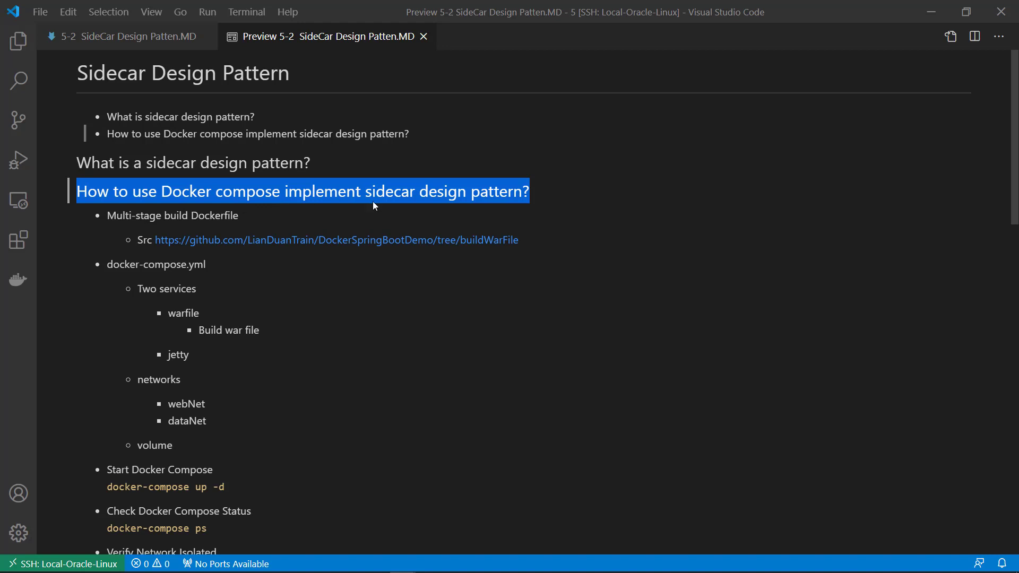
mouse_move(403, 207)
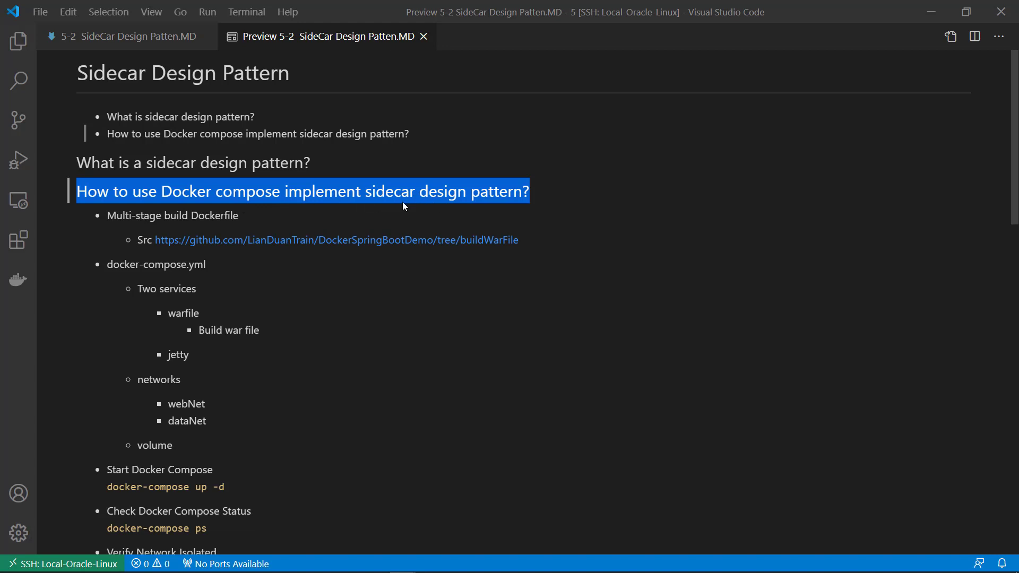
mouse_move(374, 209)
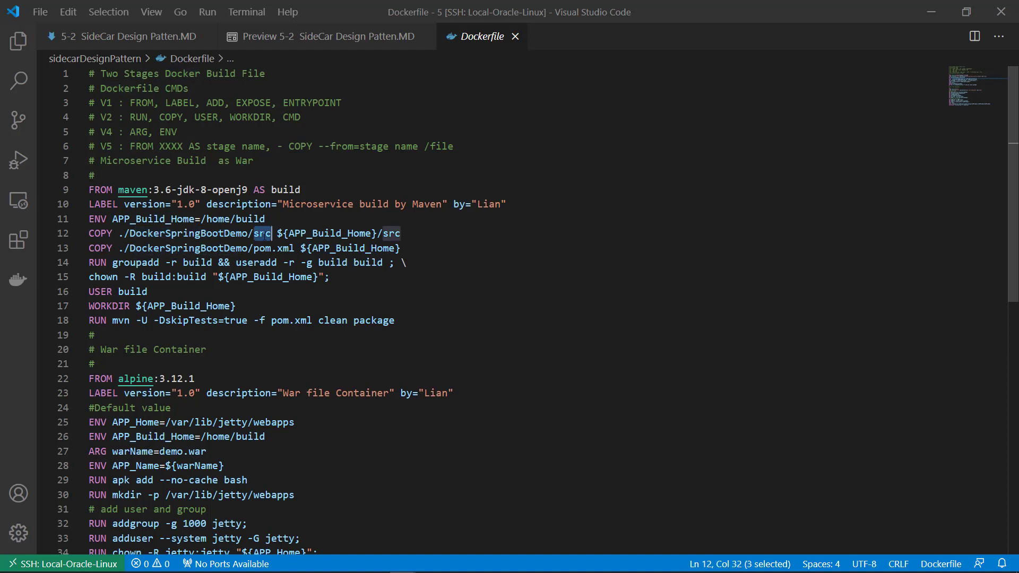
- Highlight the copied src folder, the build group/user creation and the build home ownership change in the Dockerfile
double_click(262, 248)
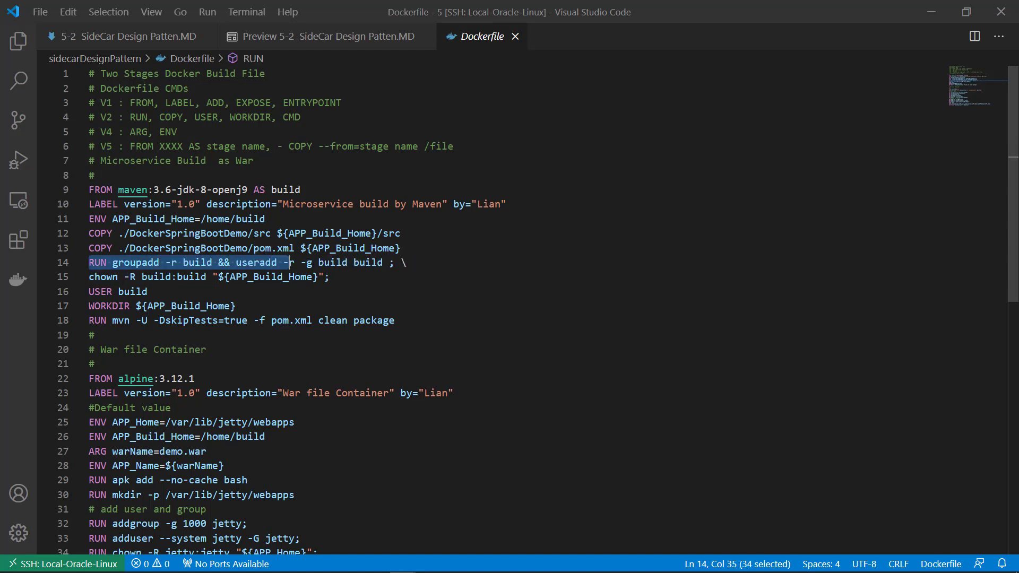
left_click_drag(293, 262, 406, 262)
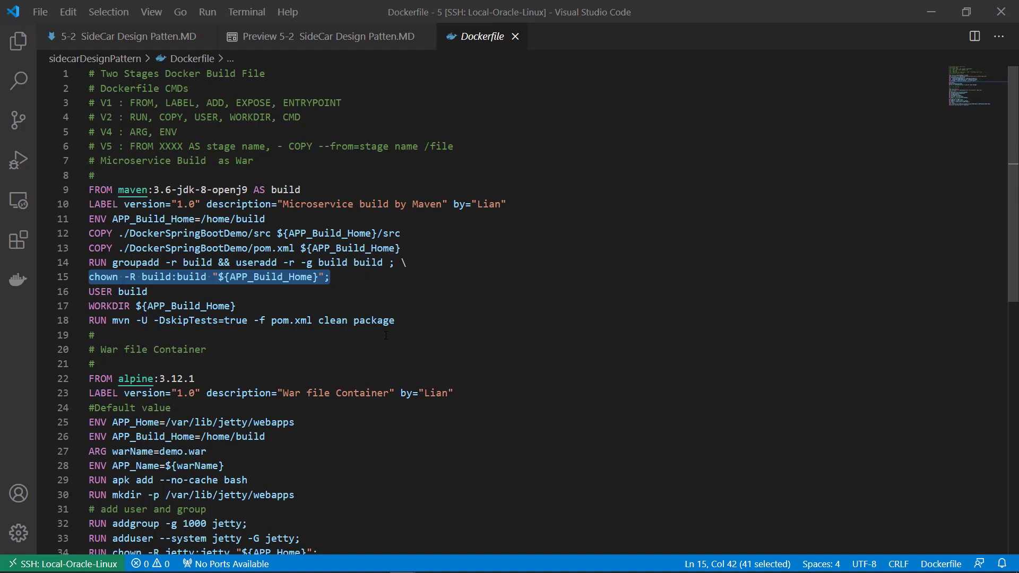
double_click(120, 320)
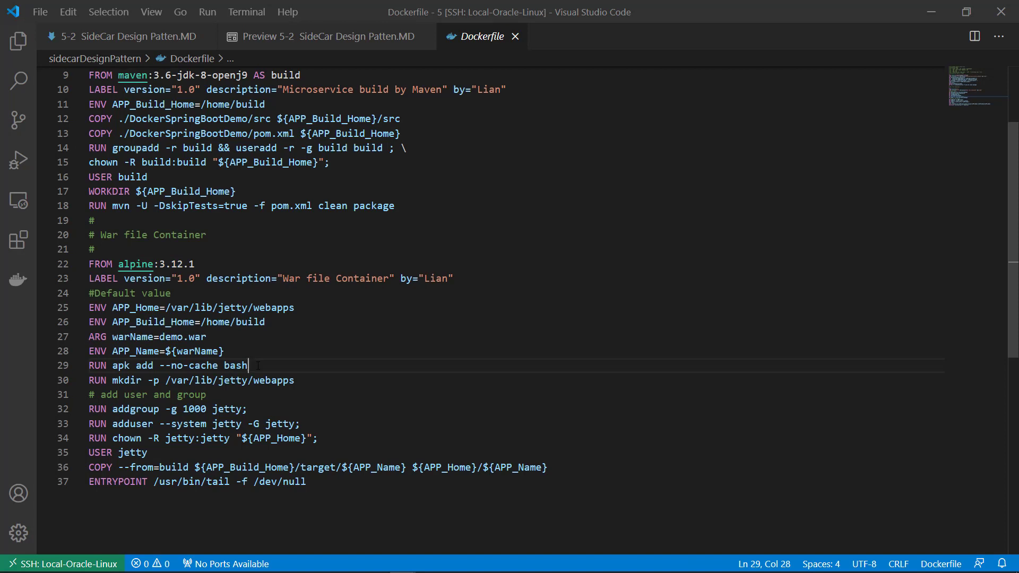
left_click(293, 380)
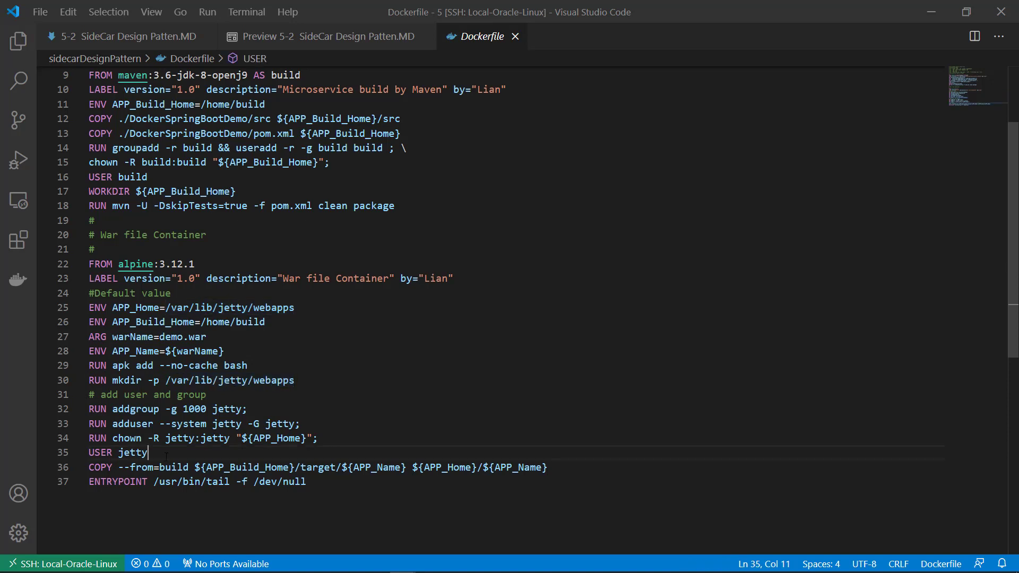
double_click(135, 408)
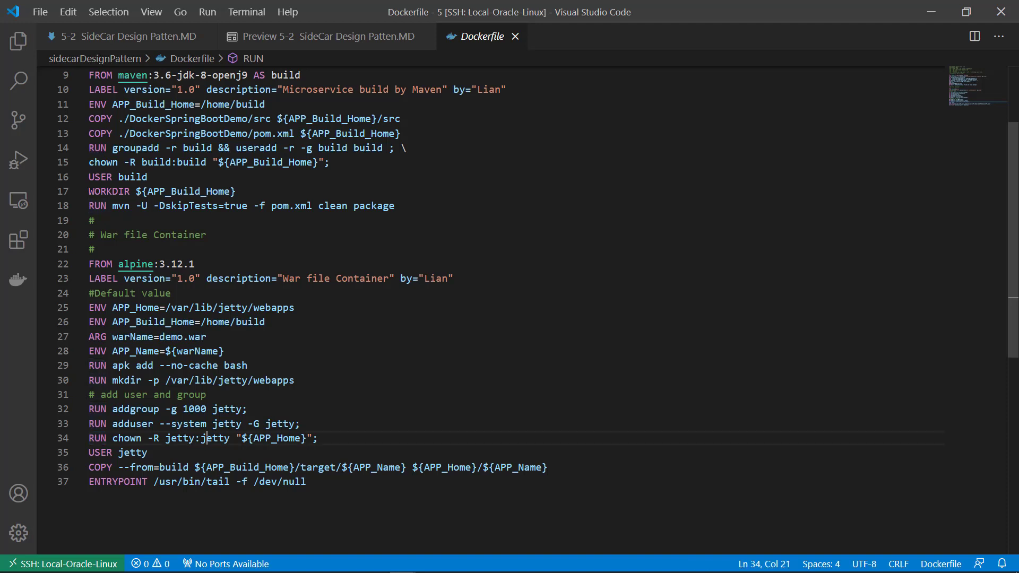
double_click(131, 452)
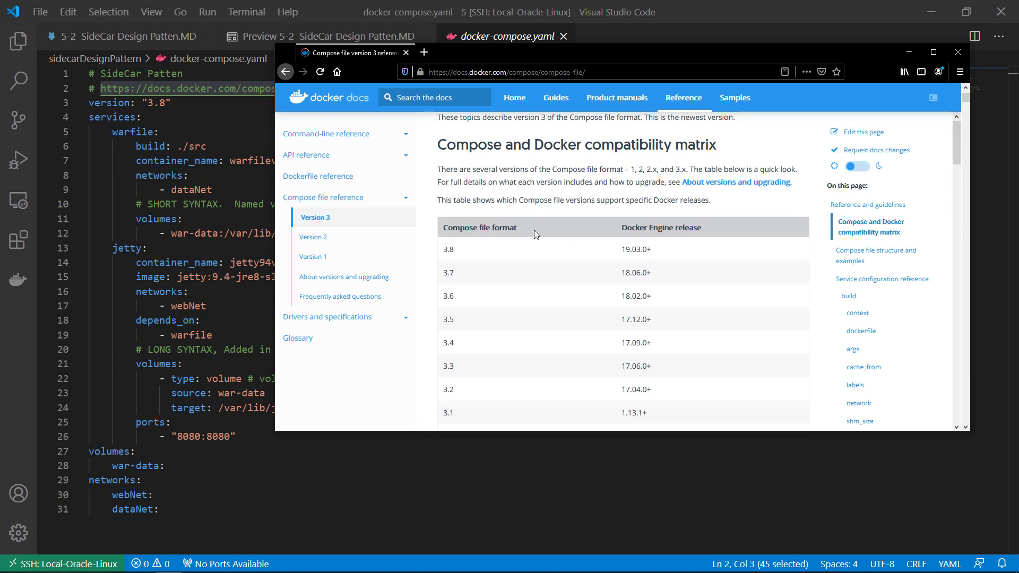
mouse_move(459, 253)
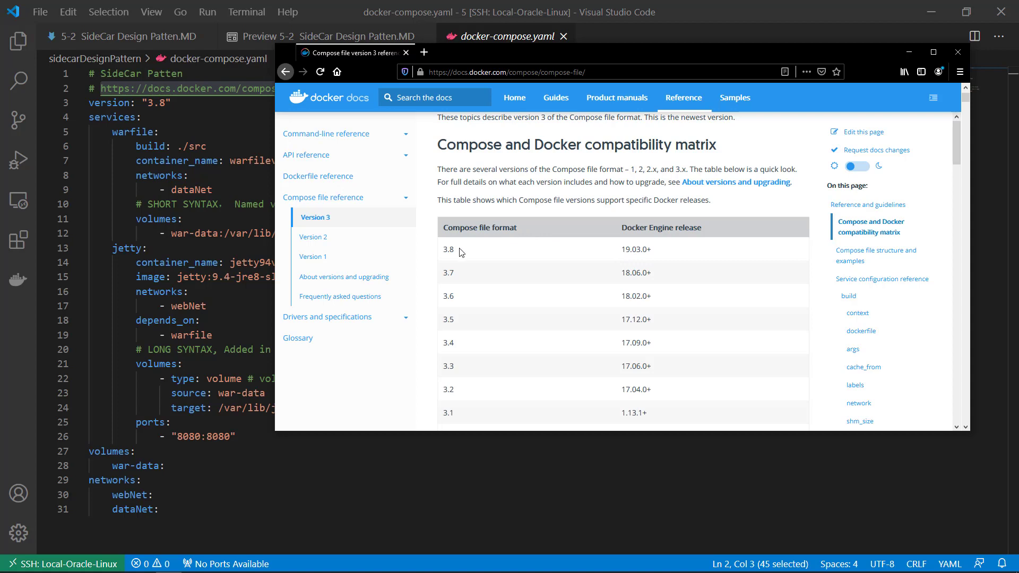
- Highlight compose file format 3.8 in the compatibility matrix and scroll through the remaining rows
double_click(448, 248)
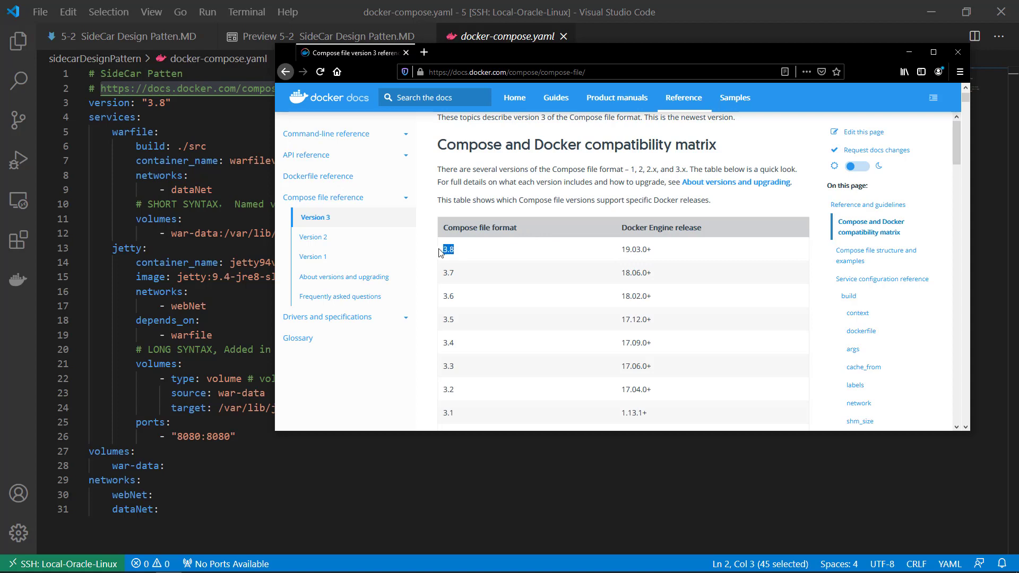
mouse_move(280, 189)
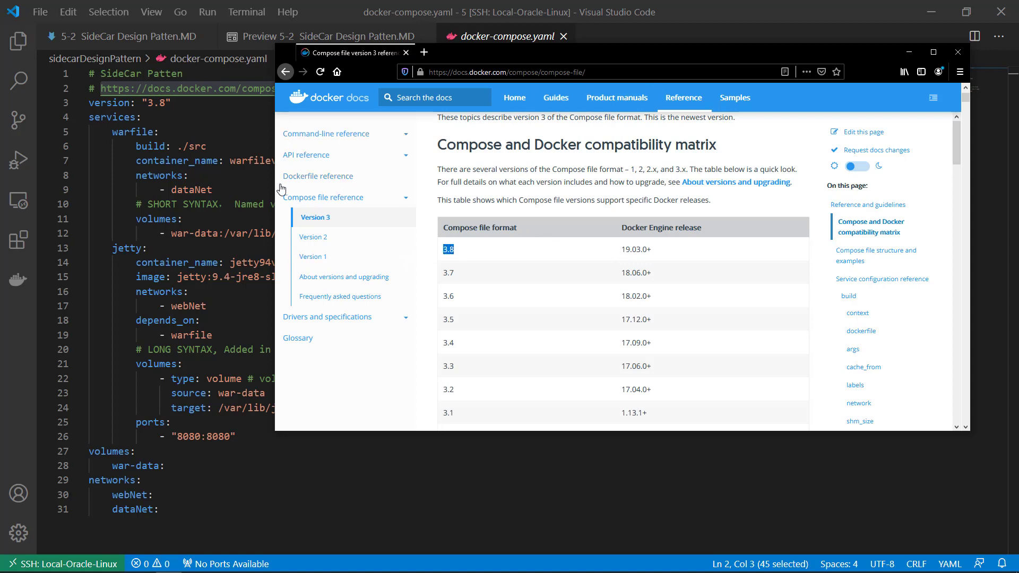
scroll("down", 3)
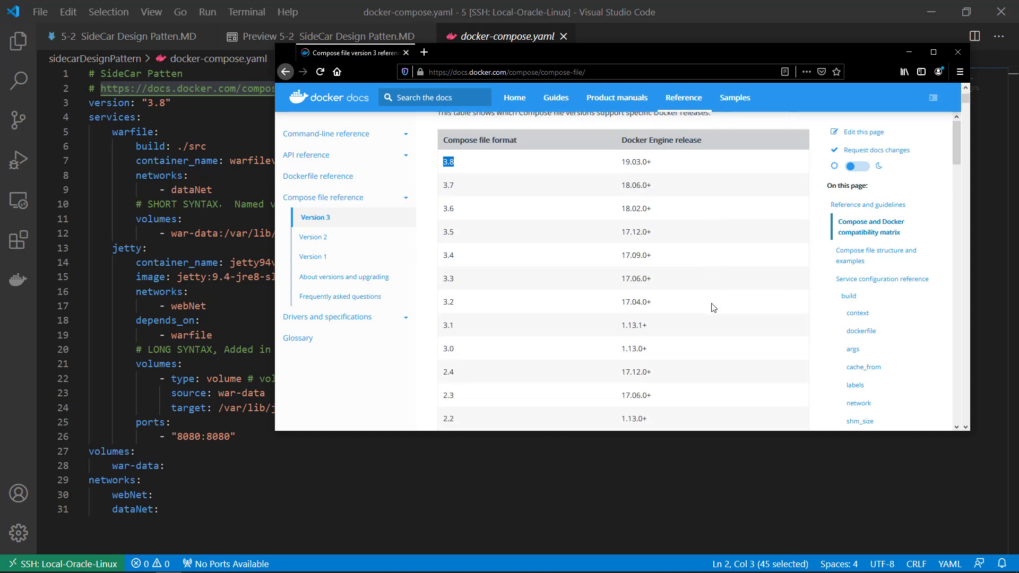
scroll("down", 3)
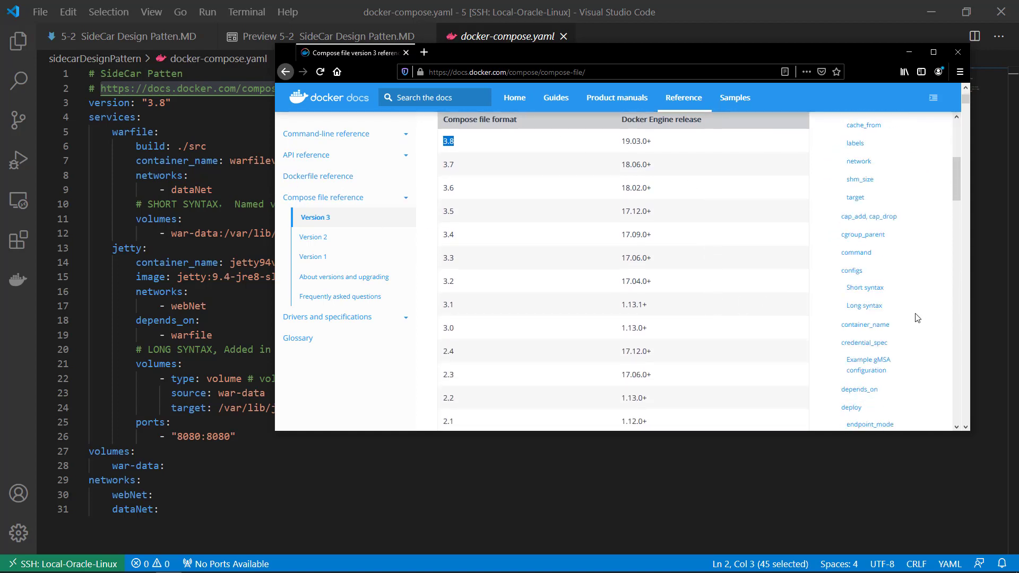
scroll("down", 3)
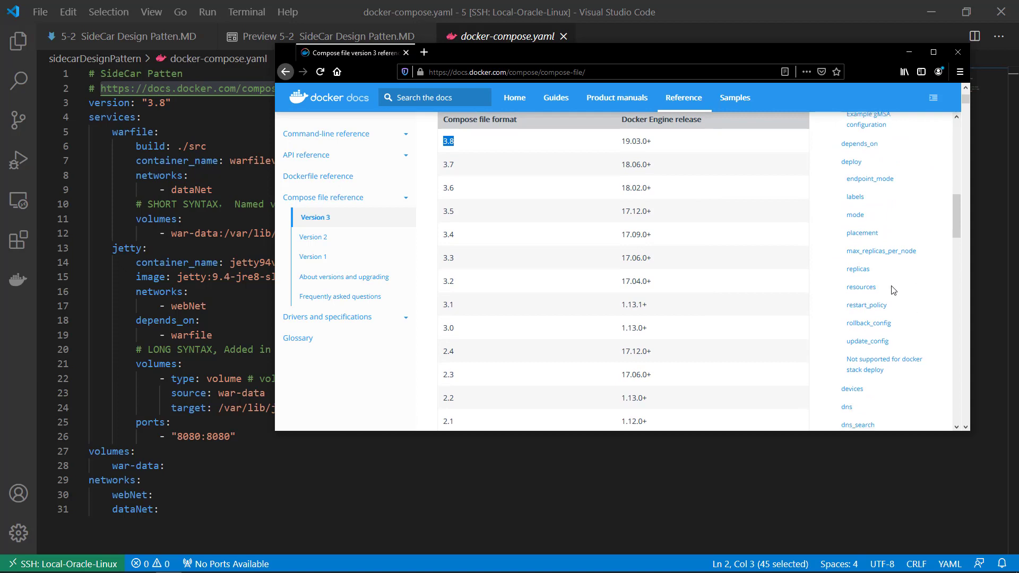
scroll("down", 3)
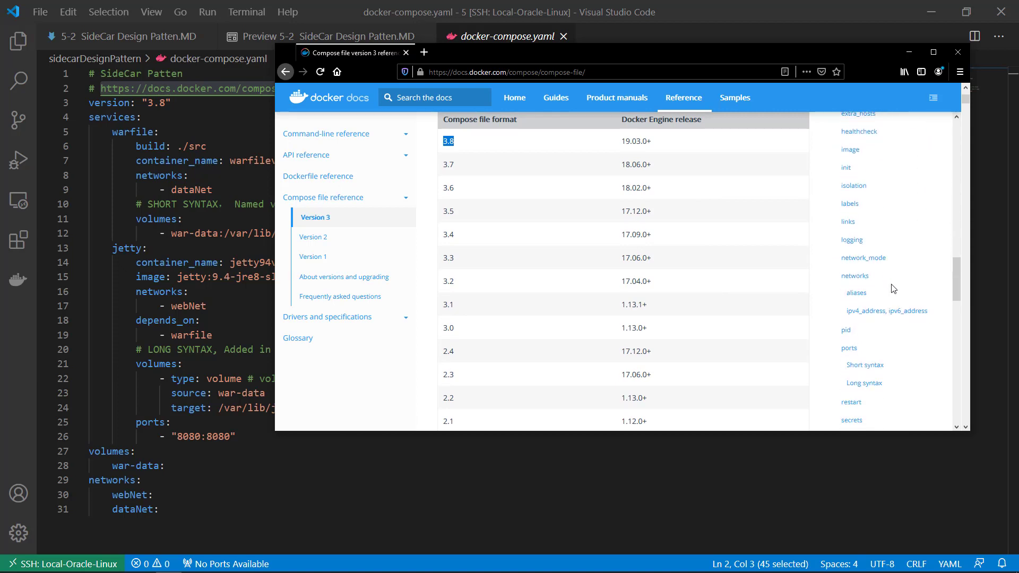
scroll("down", 3)
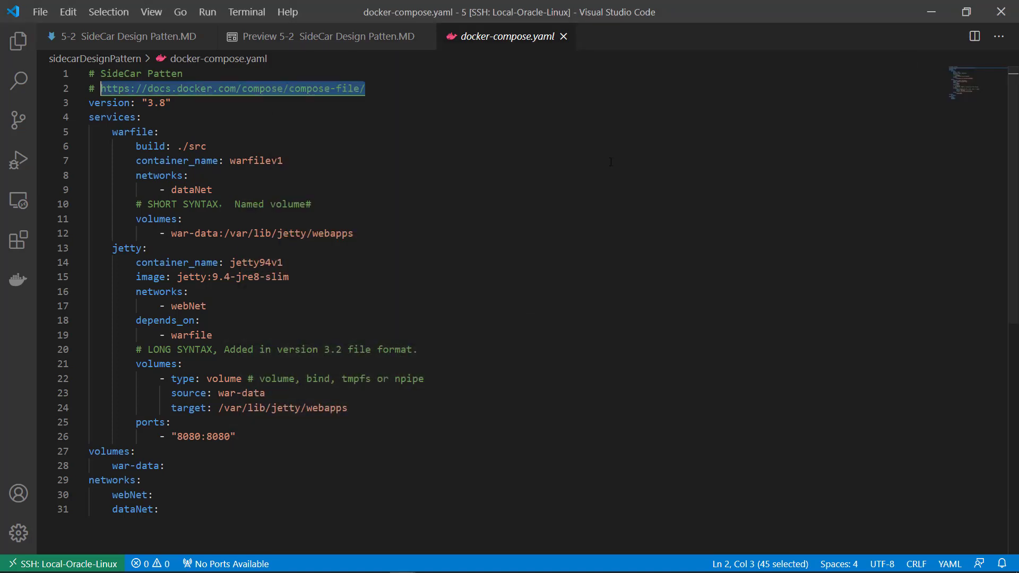
double_click(111, 116)
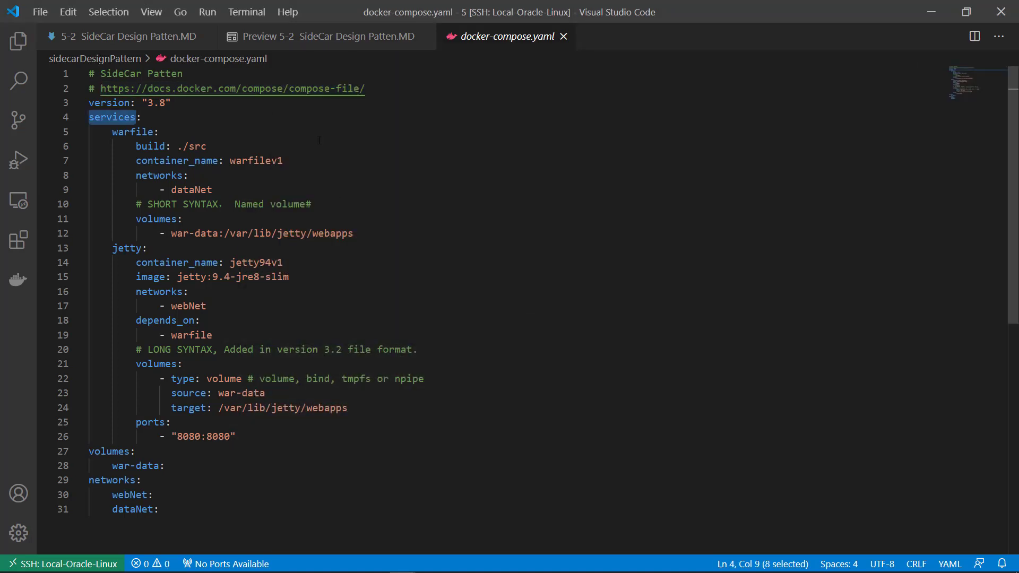
double_click(132, 132)
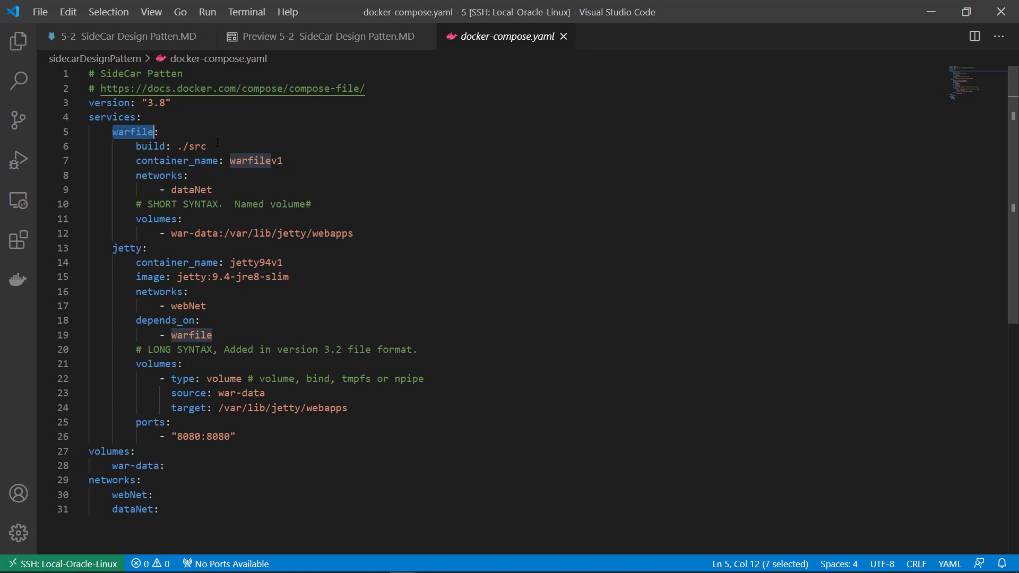
double_click(175, 160)
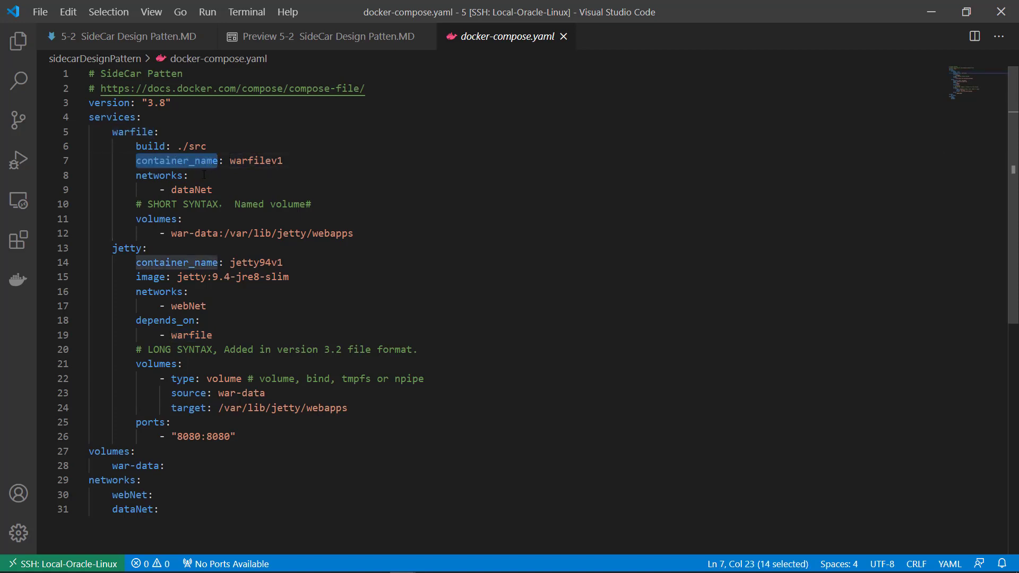
double_click(255, 160)
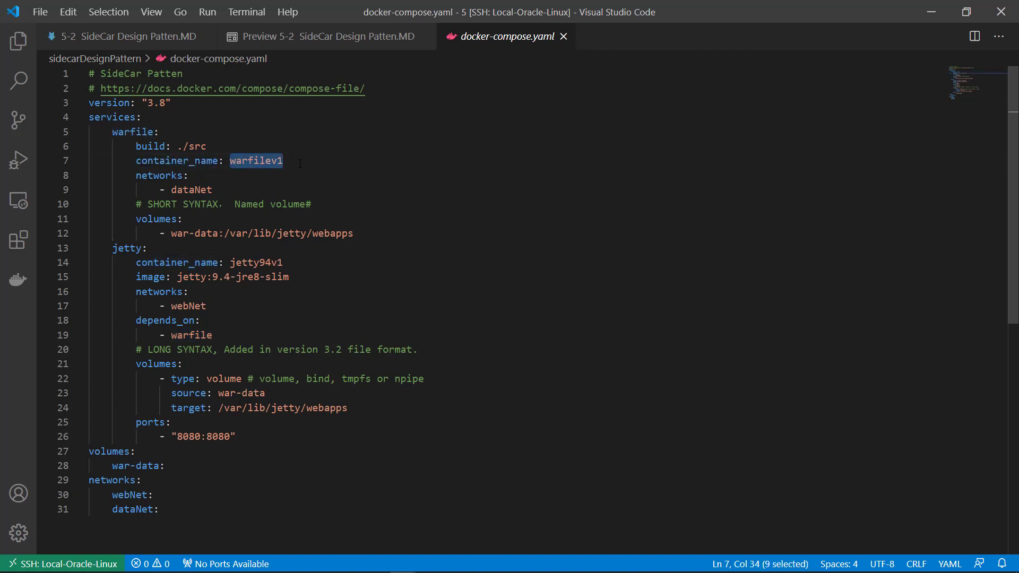
double_click(176, 161)
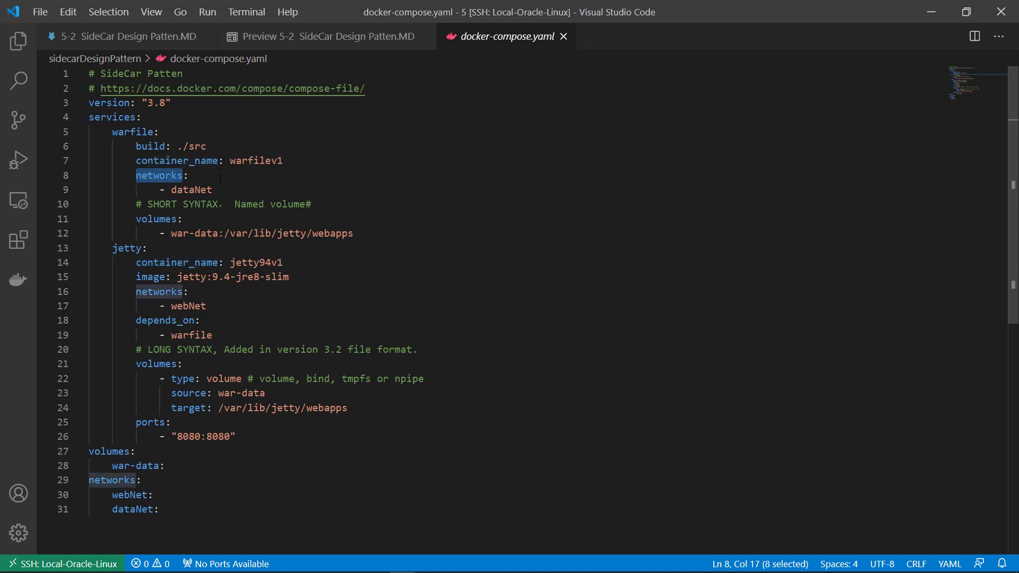
double_click(191, 189)
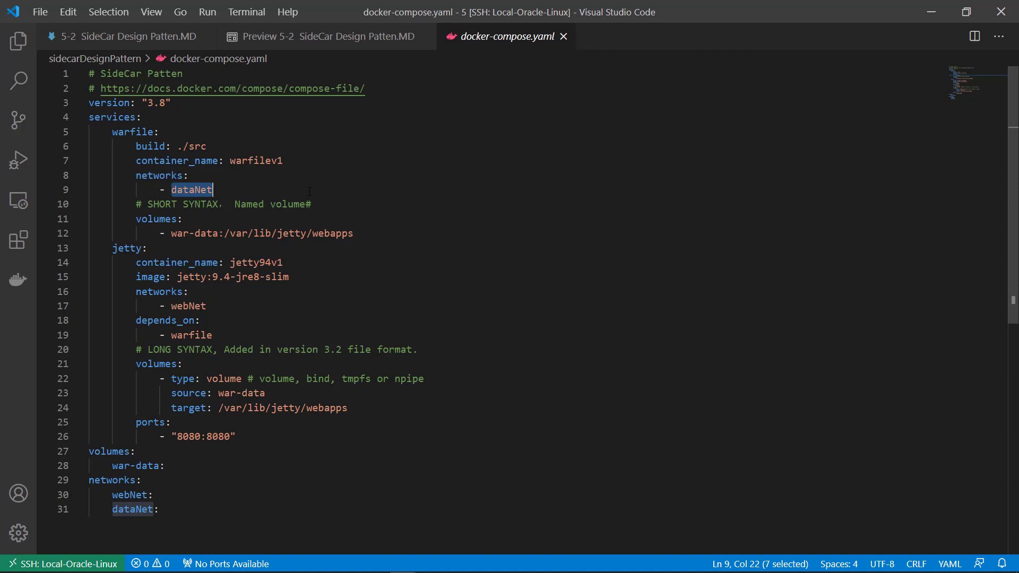
double_click(156, 219)
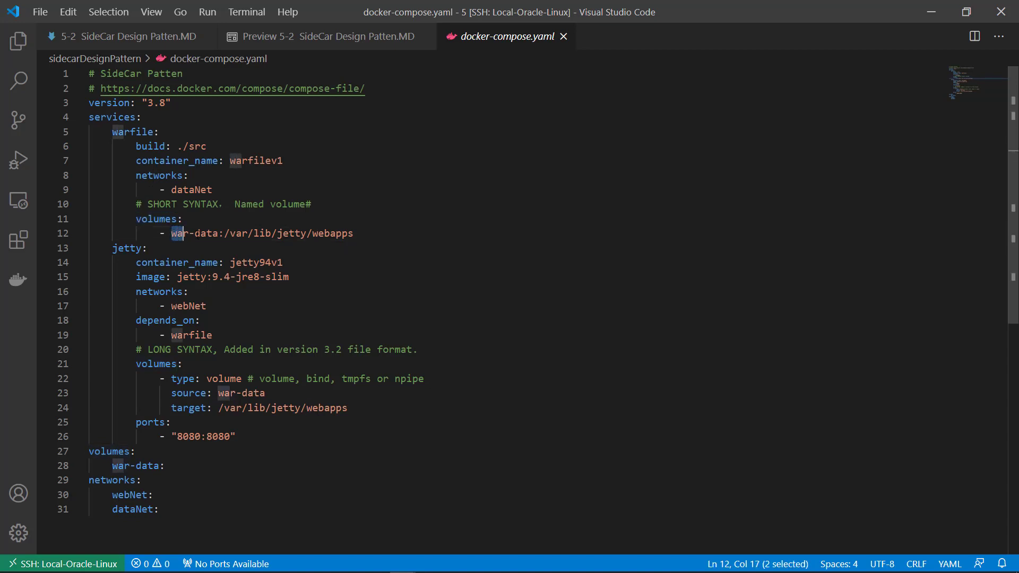
double_click(193, 234)
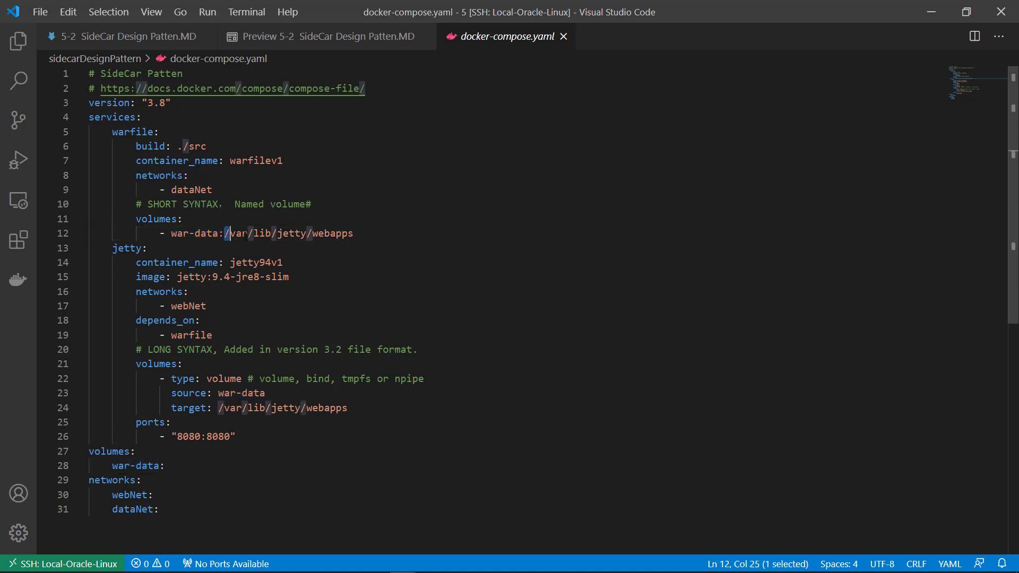
left_click_drag(226, 233, 359, 233)
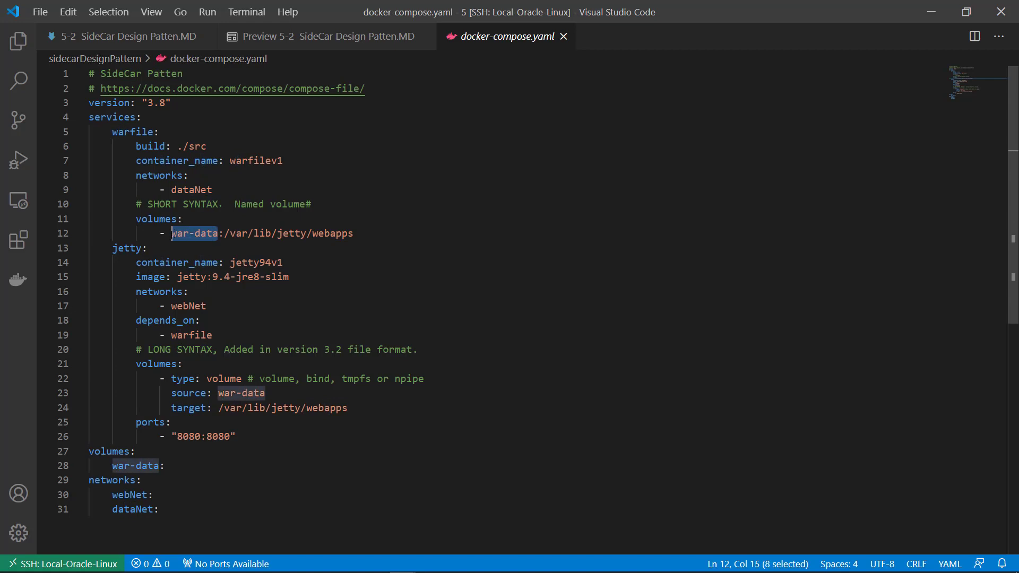
double_click(126, 249)
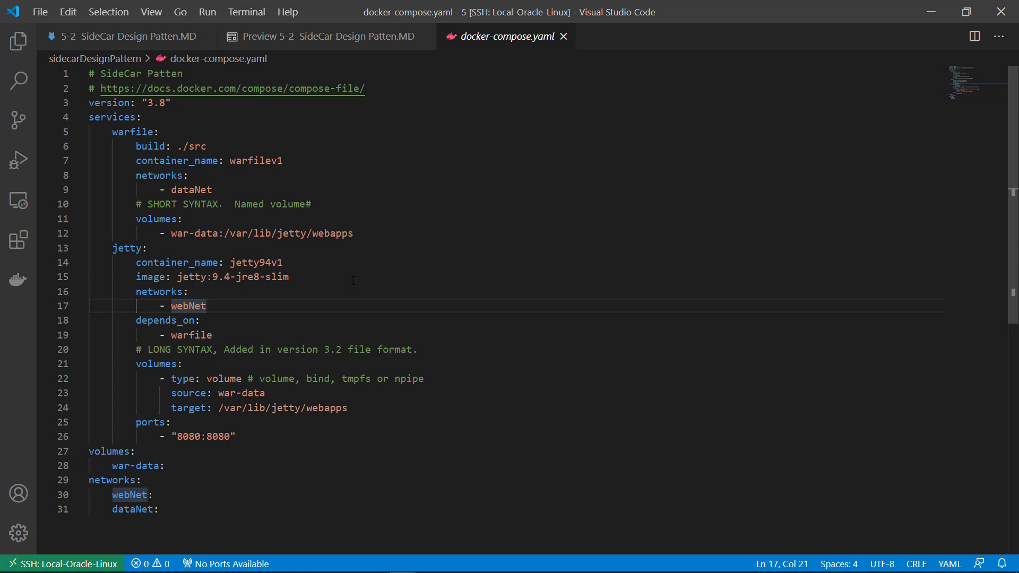
- Highlight jetty's webNet network and its depends_on dependency on warfile in docker-compose.yaml
left_click(208, 305)
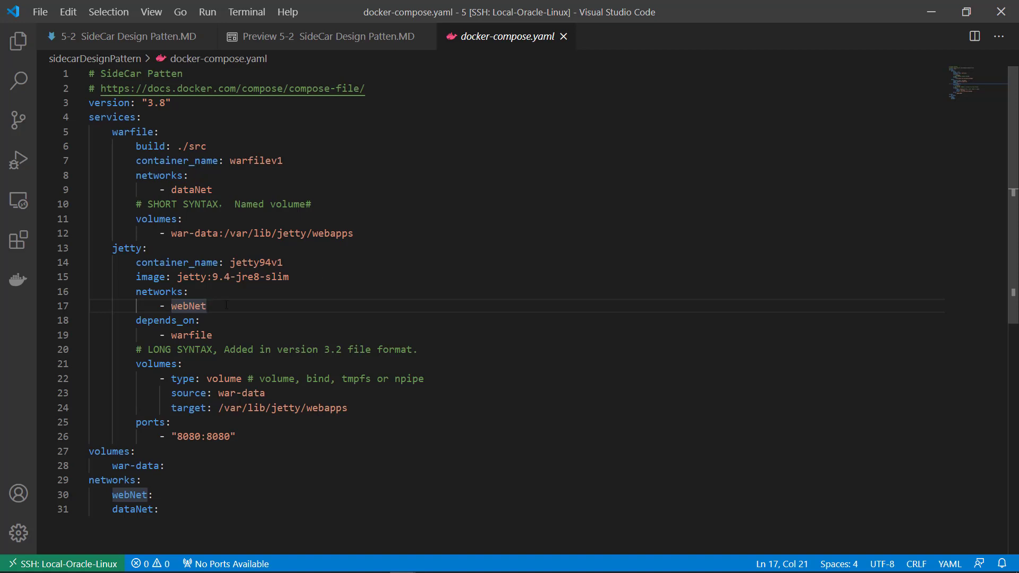
double_click(166, 320)
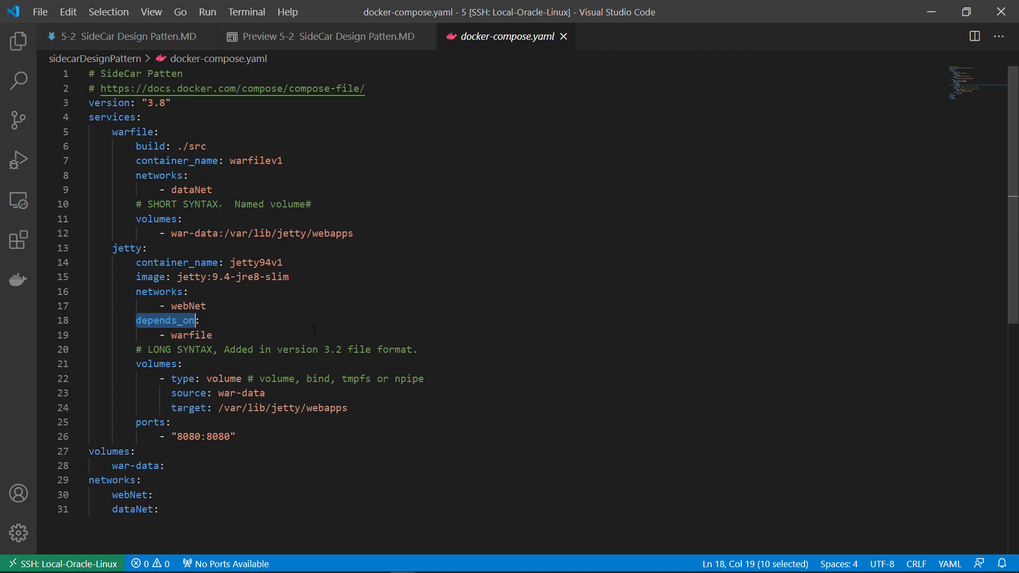
double_click(191, 334)
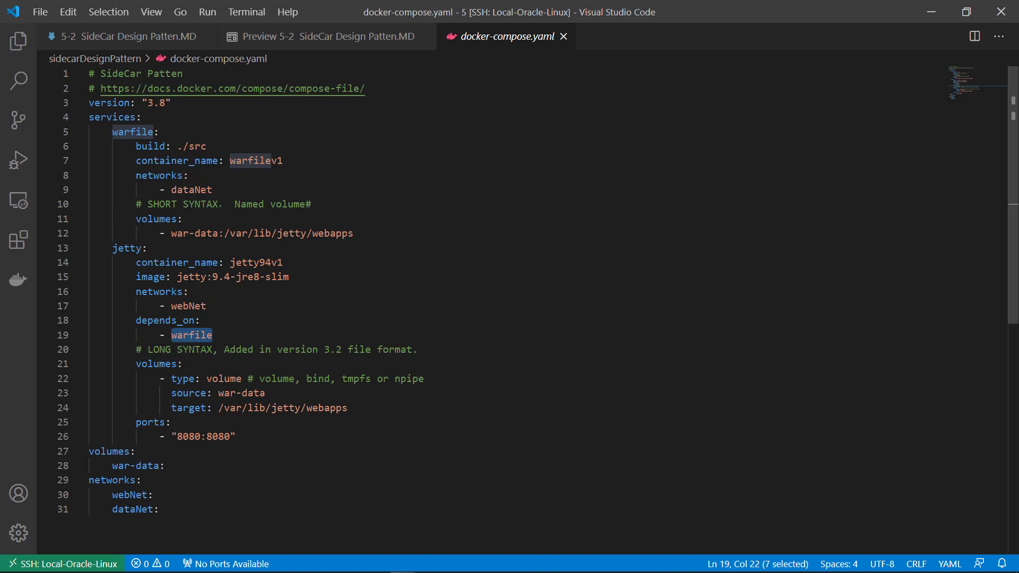
double_click(156, 364)
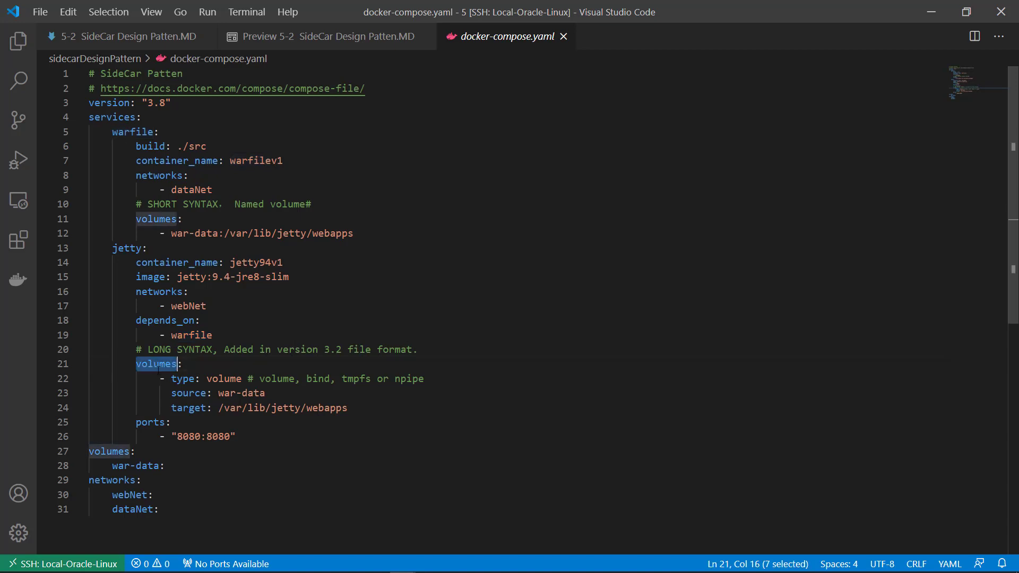
- Highlight the volumes type options (npipe, tmpfs), the 8080 port mapping and the top-level networks section
double_click(223, 378)
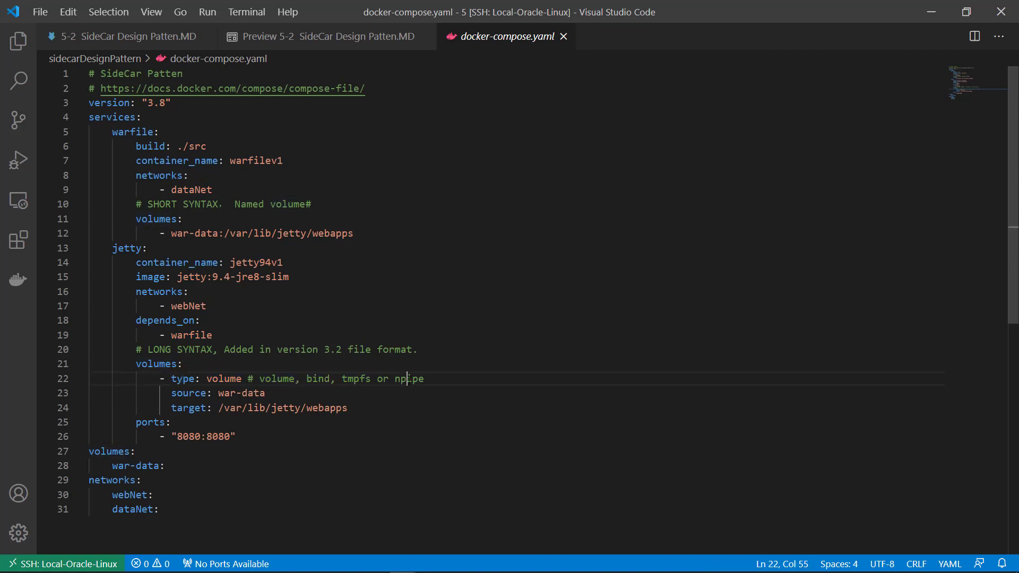
double_click(355, 377)
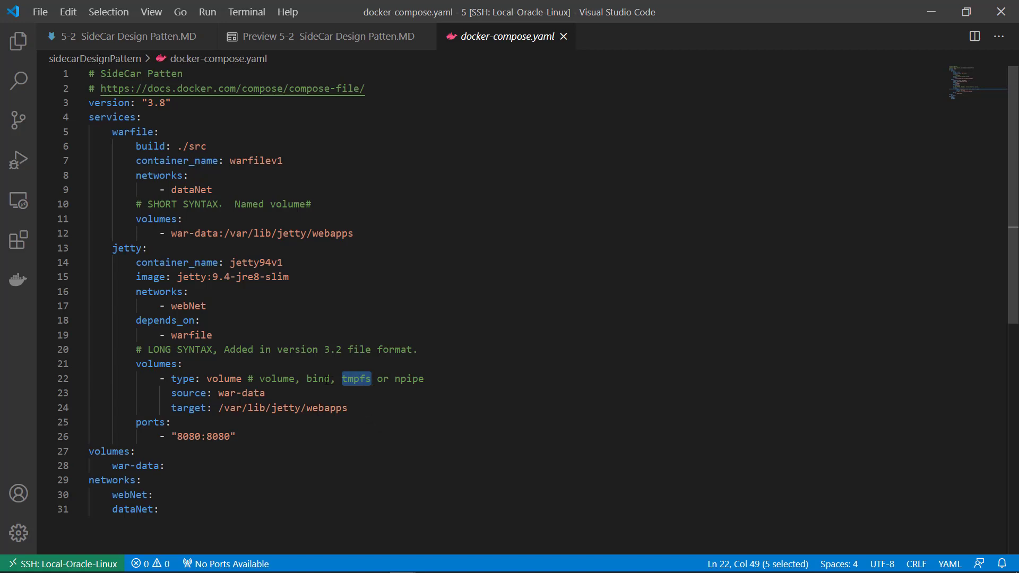
double_click(222, 378)
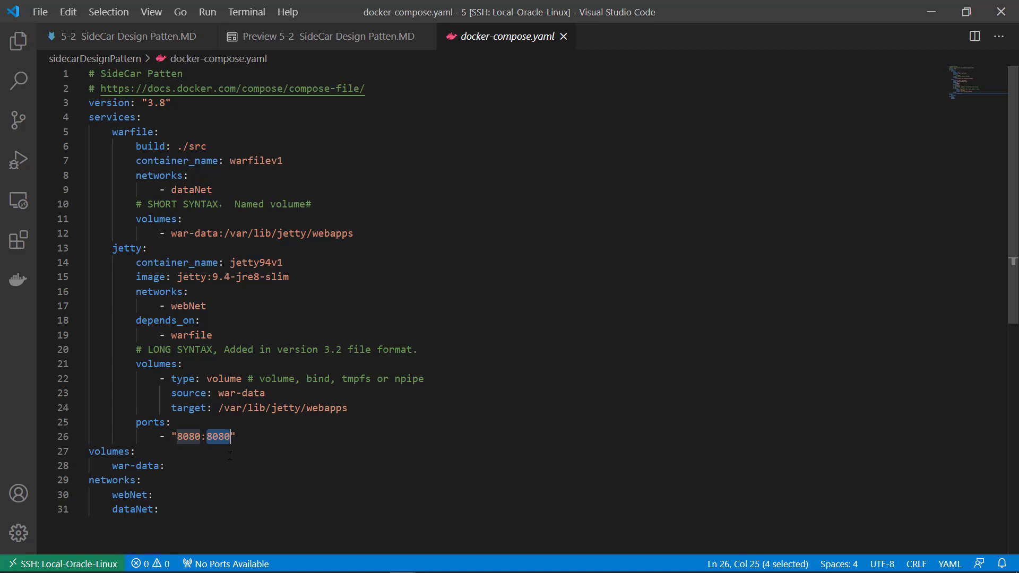
double_click(134, 464)
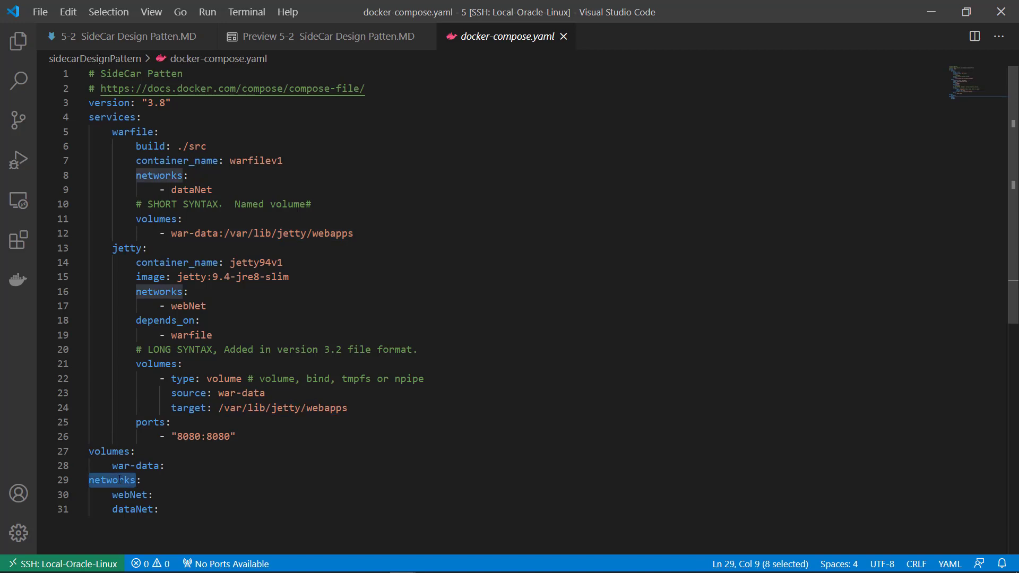
double_click(133, 508)
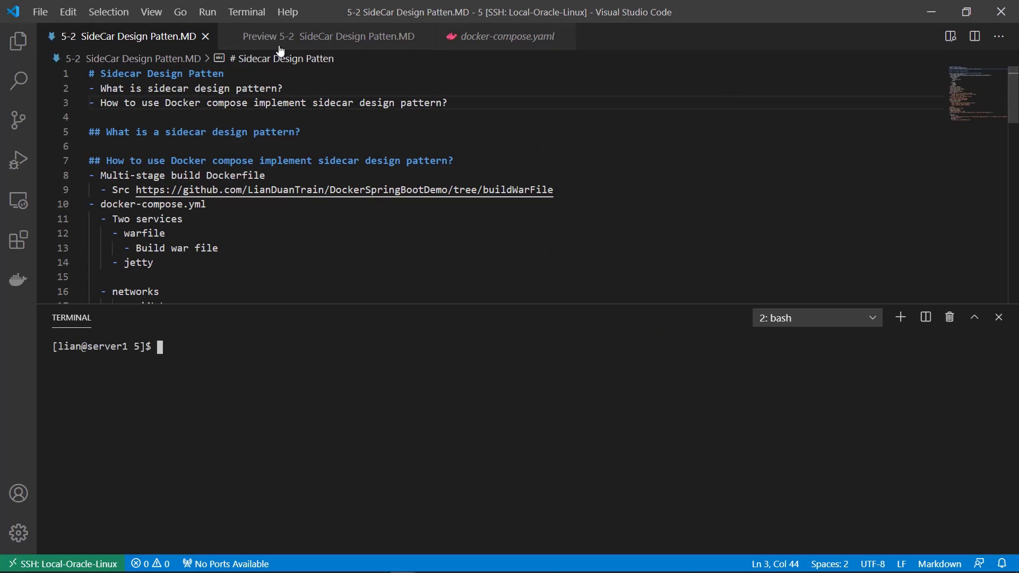
- Show the notes preview and list the folder, pointing out docker-compose.yaml, Dockerfile and DockerSpringBootDemo
left_click(326, 36)
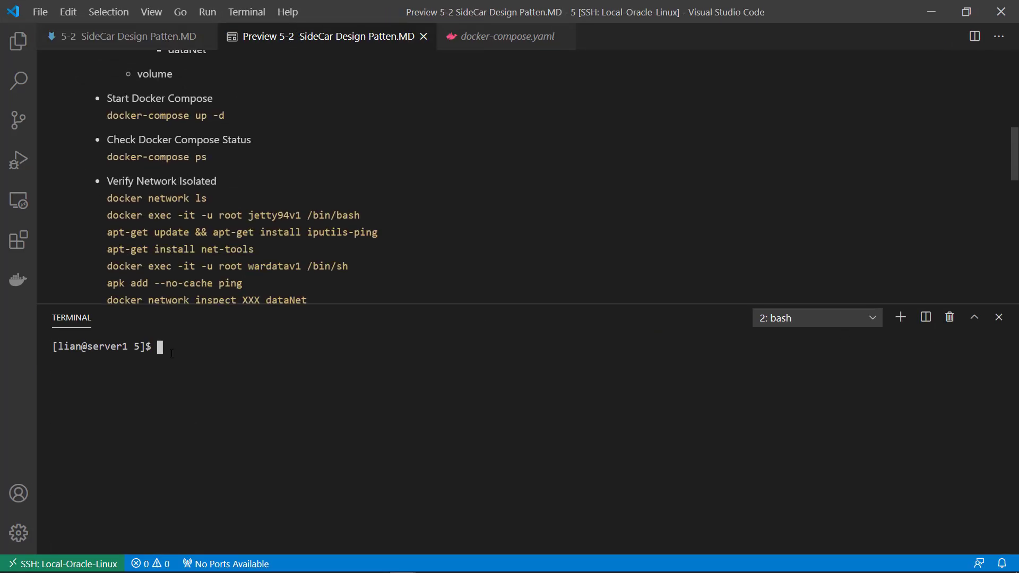
type("ll")
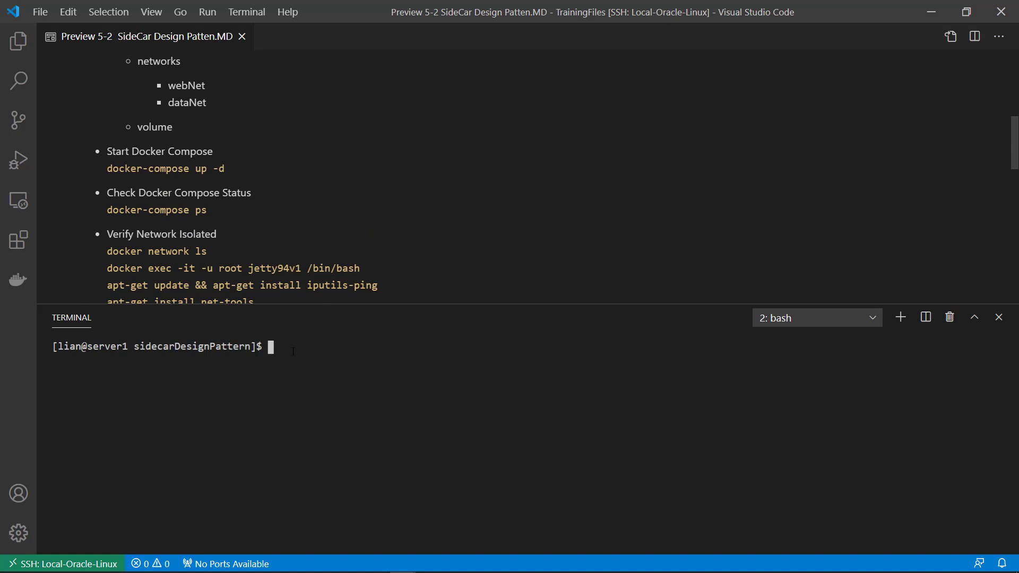
type("ll")
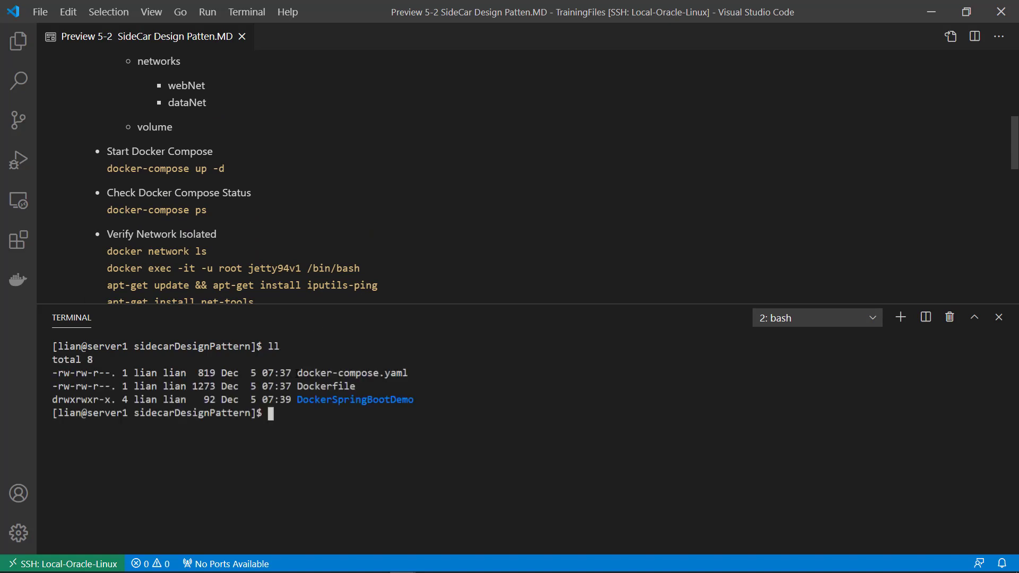
double_click(317, 372)
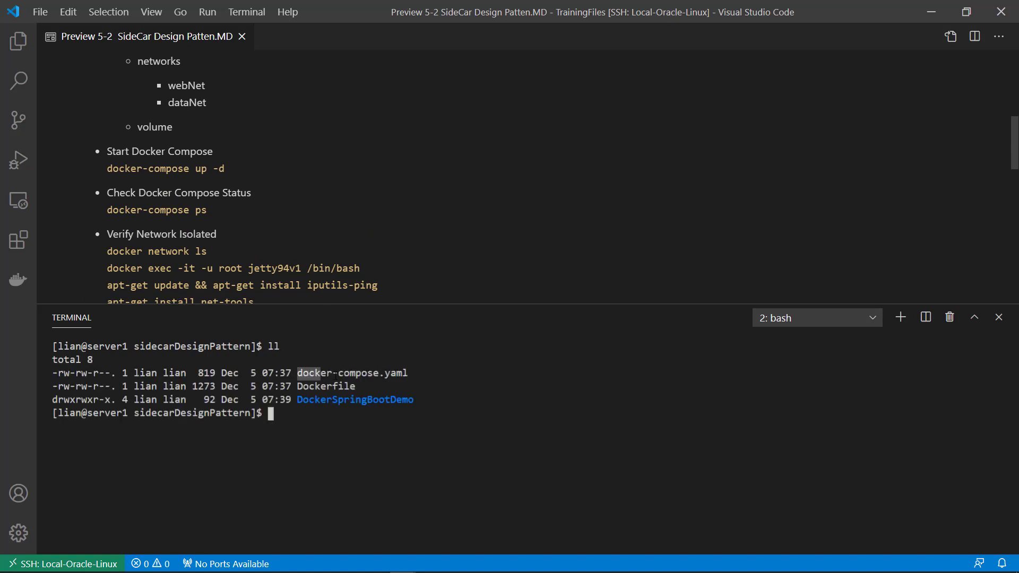
double_click(351, 372)
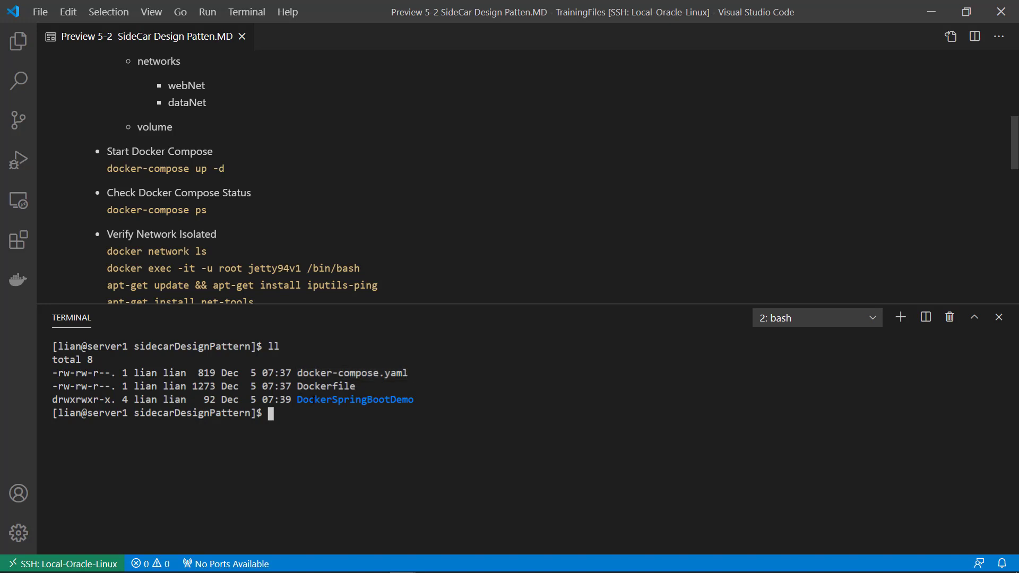
double_click(355, 400)
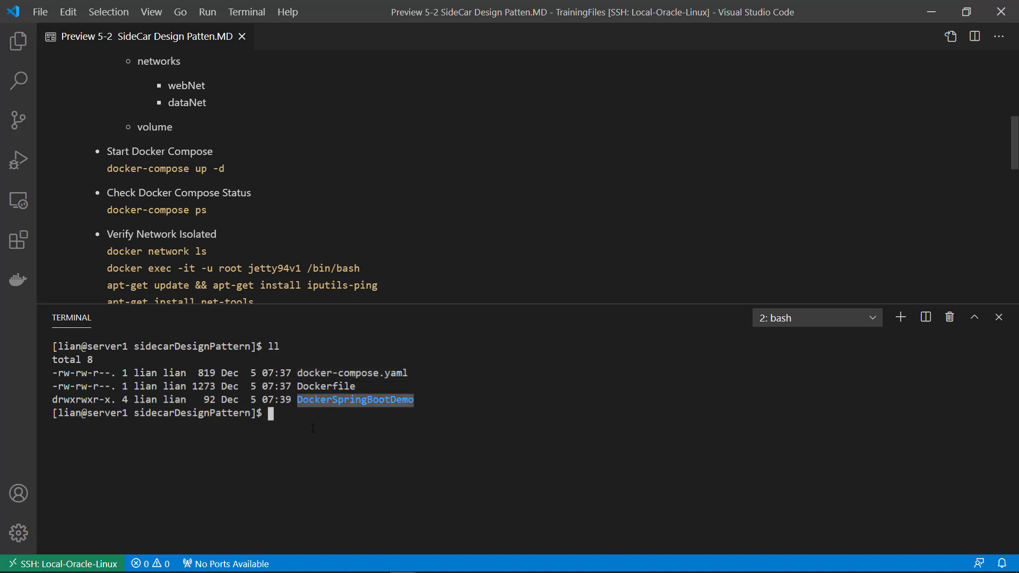
- Change directory into DockerSpringBootDemo and clear the terminal
type("c")
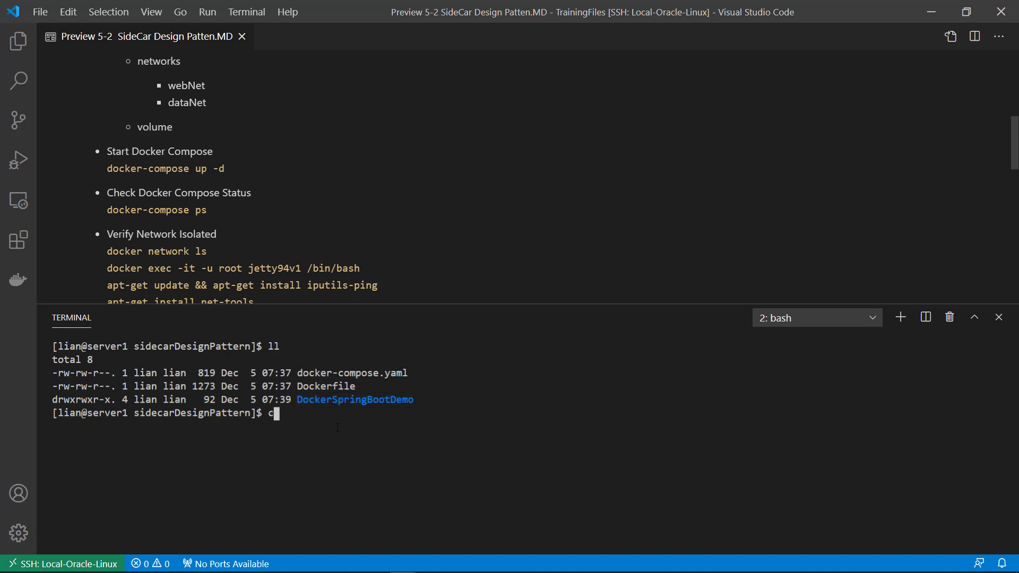
type("cd DockerSpringBootDemo/")
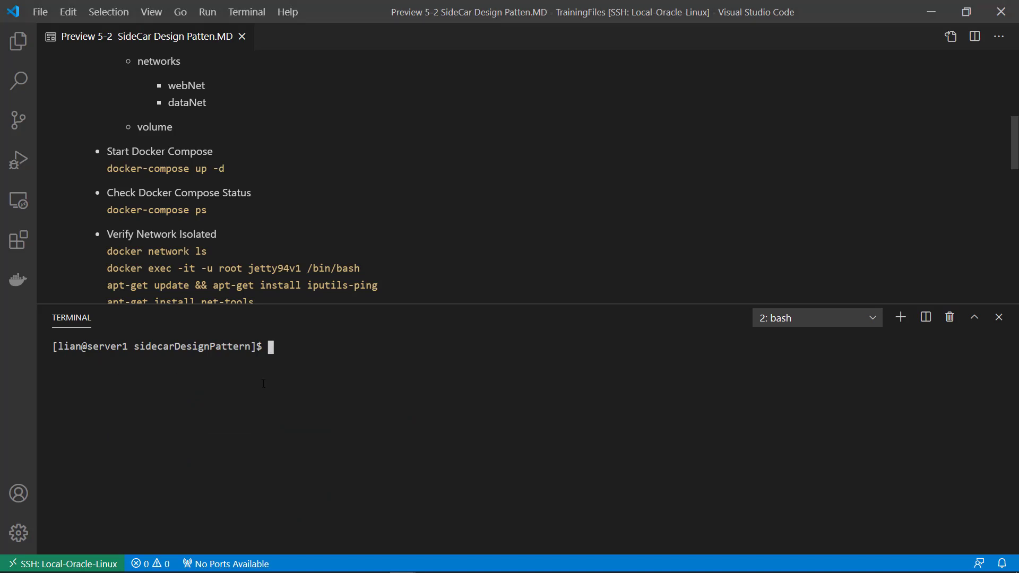
- Start the stack with docker-compose up -d and check its status with docker-compose ps
type("docker-compose  up -d")
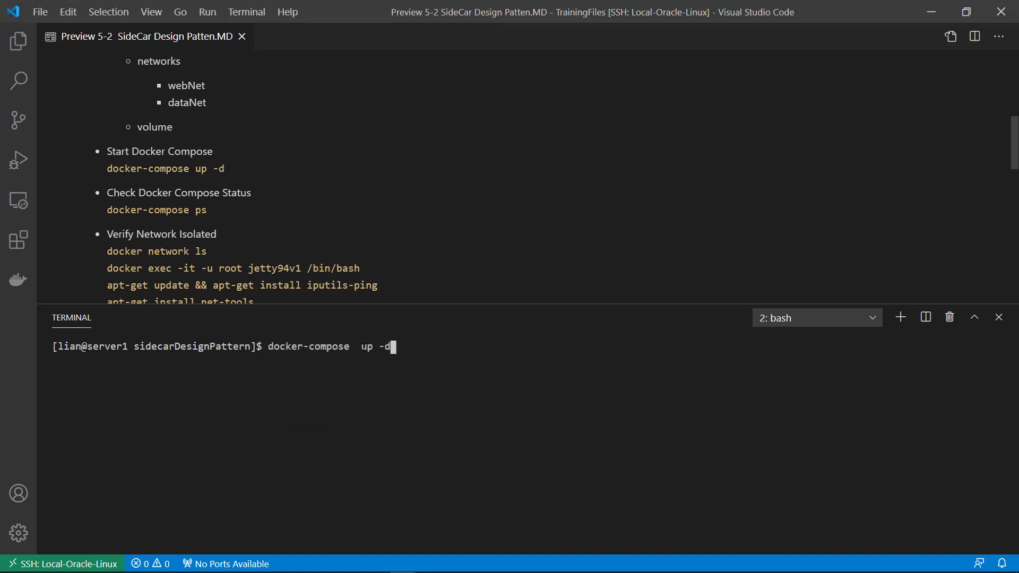
double_click(368, 345)
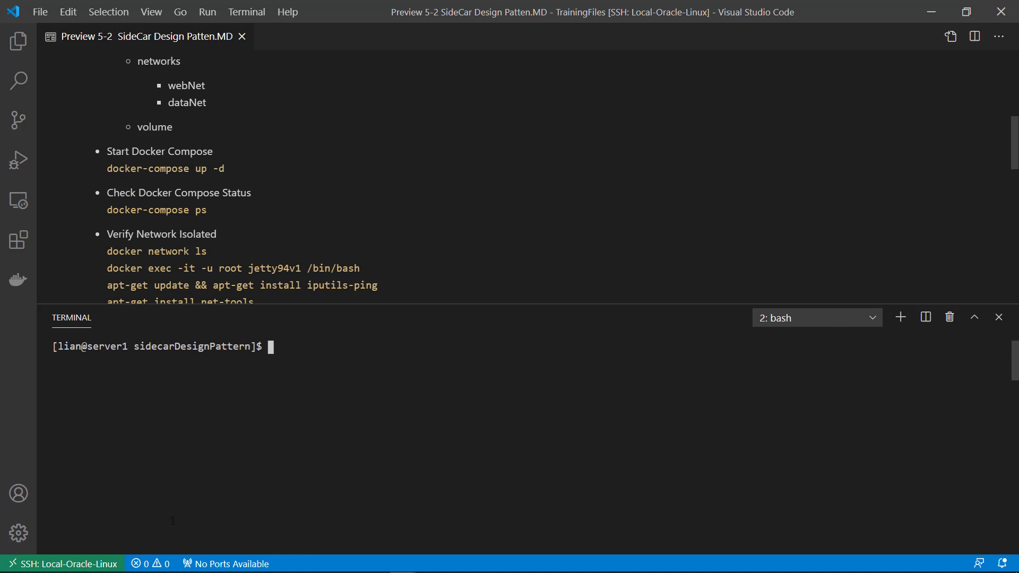
type("docker-compose ps")
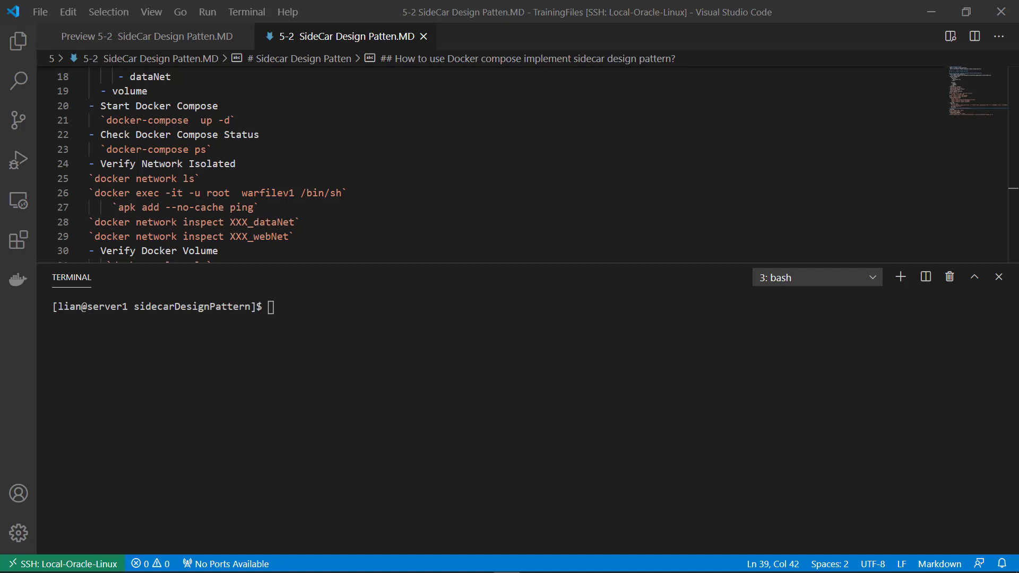
- List the Docker networks and highlight the network inspect commands in the notes
type("docker network ls")
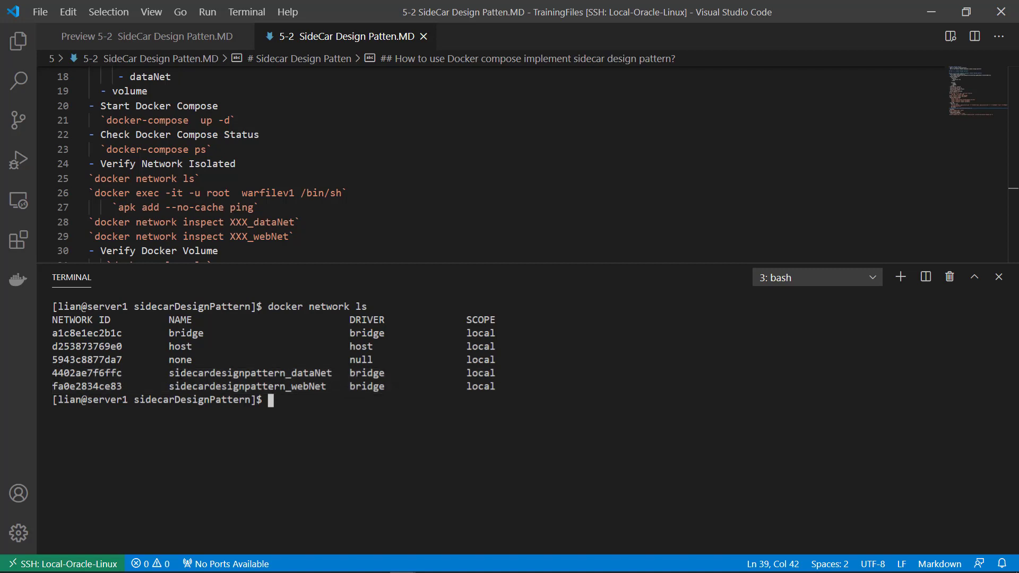
double_click(227, 372)
type("docker exec -it -u root warfilev1 /bin/sh")
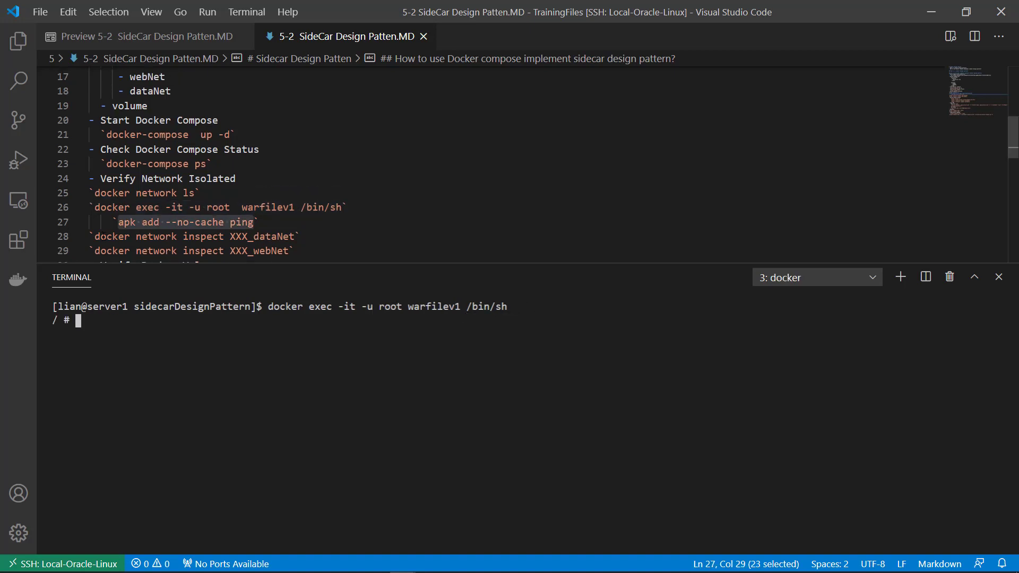
double_click(203, 236)
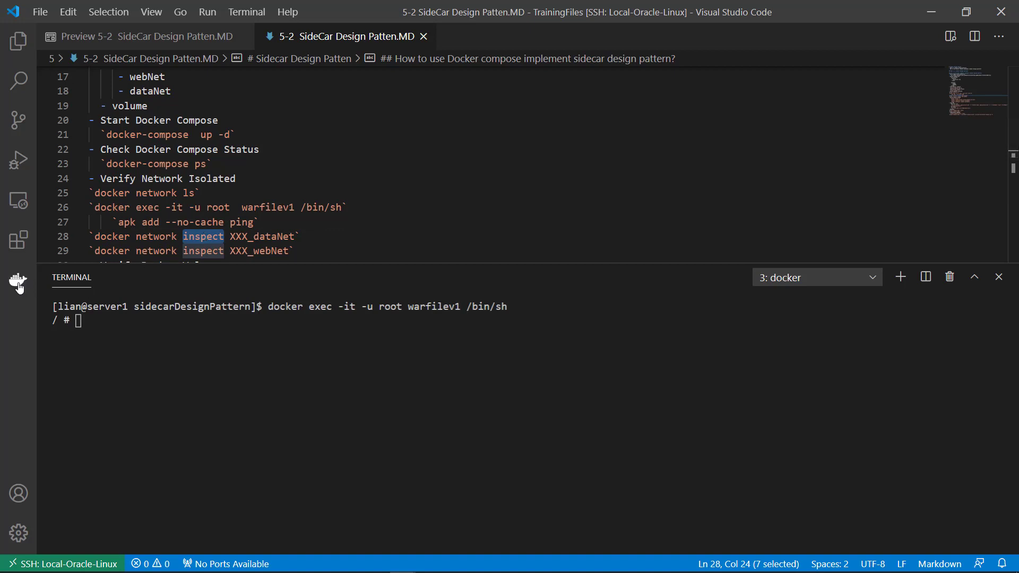
mouse_move(18, 285)
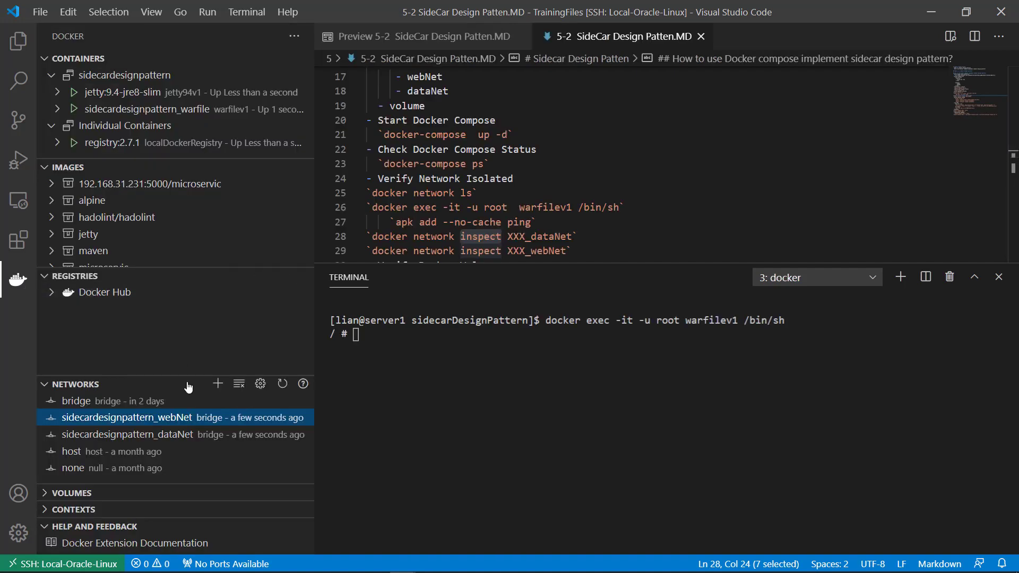
- Inspect the dataNet network for warfilev1's address, ping 172.26.0.2 from the container and stop the ping
right_click(130, 434)
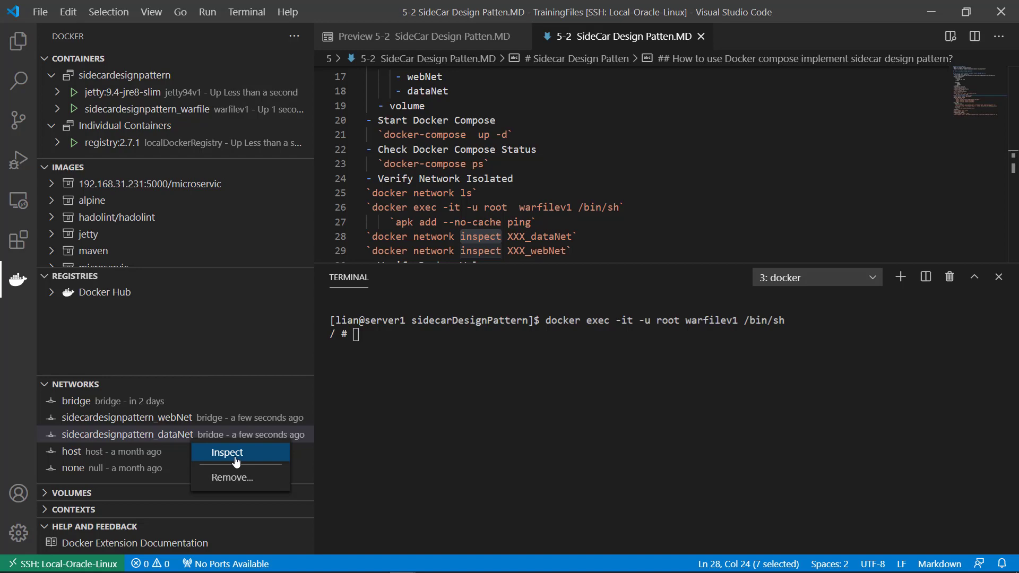
left_click(227, 452)
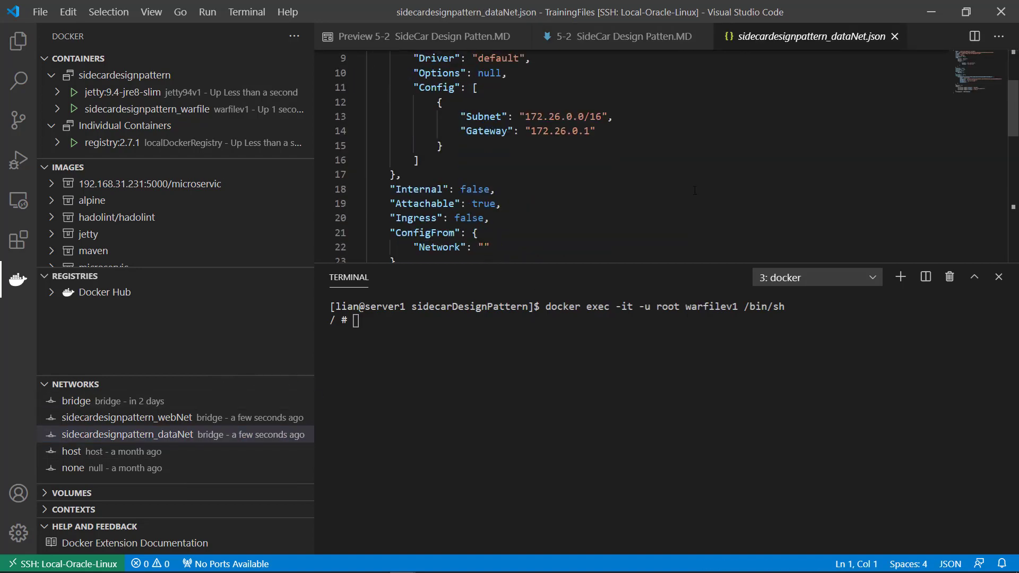
scroll("down", 3)
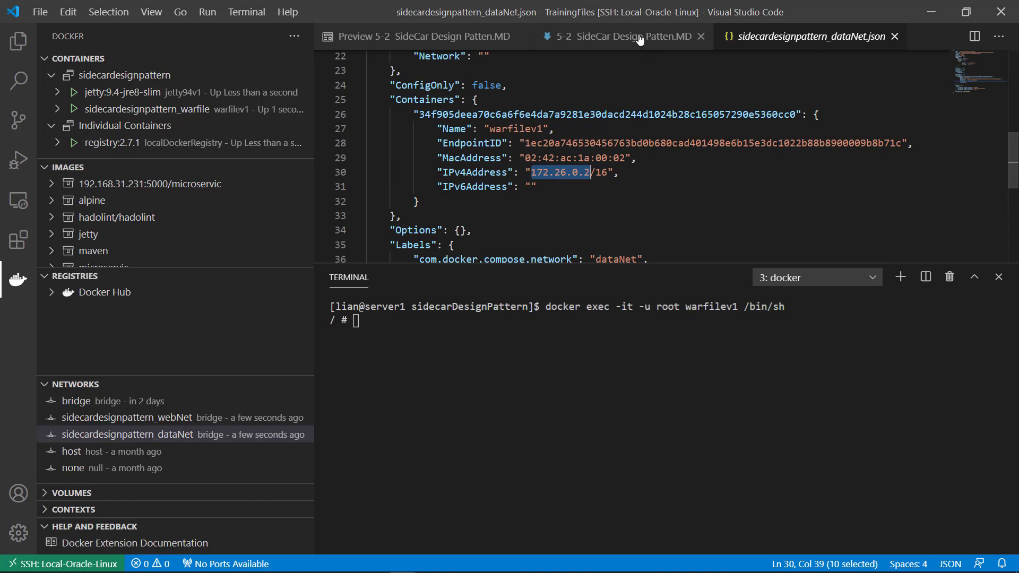
left_click(419, 36)
type("ping 172.26.0.2")
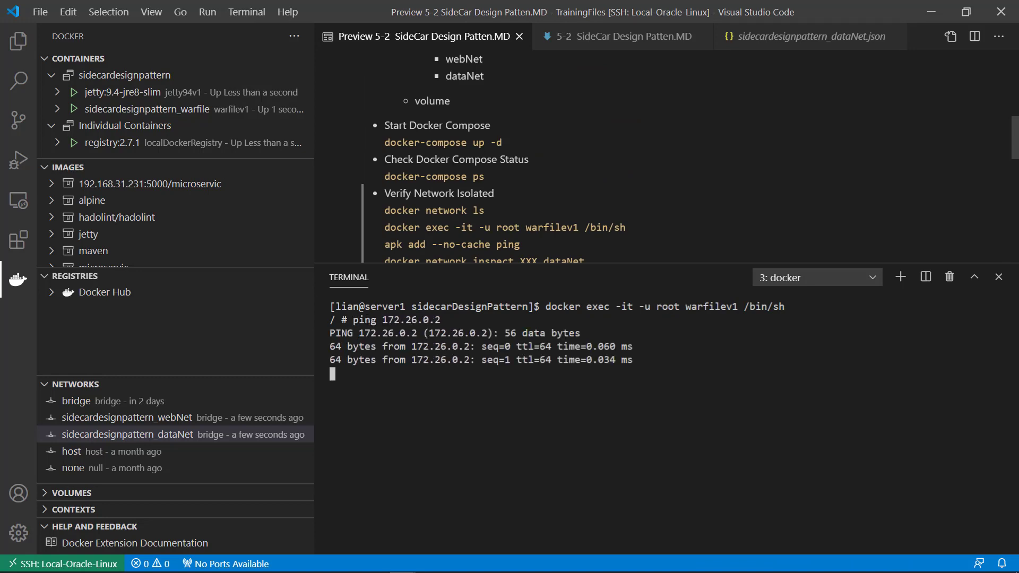
key("ctrl+c")
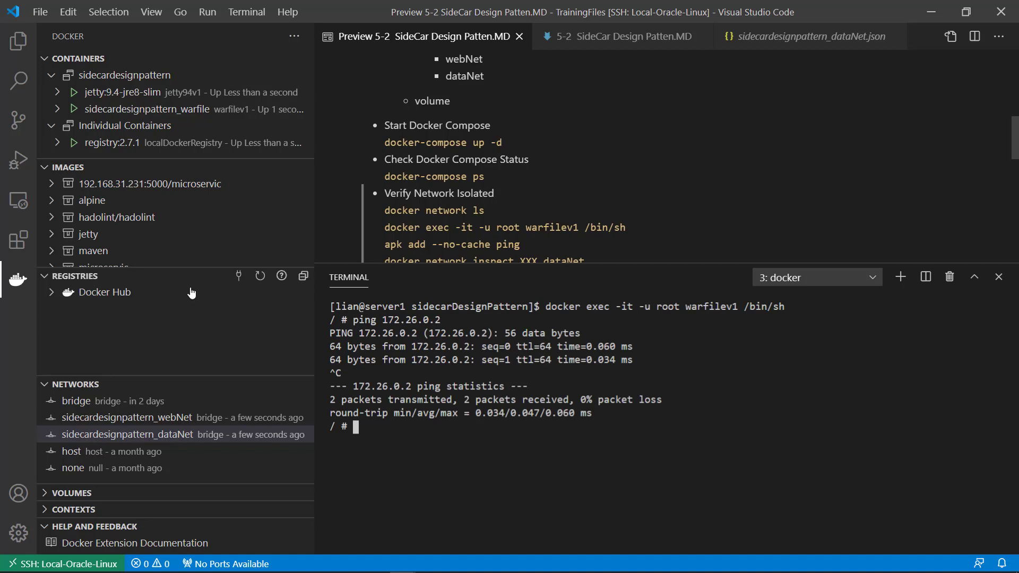
- Inspect the webNet network, select jetty94v1's address and ping 172.27.0.2 from the warfilev1 shell
right_click(136, 417)
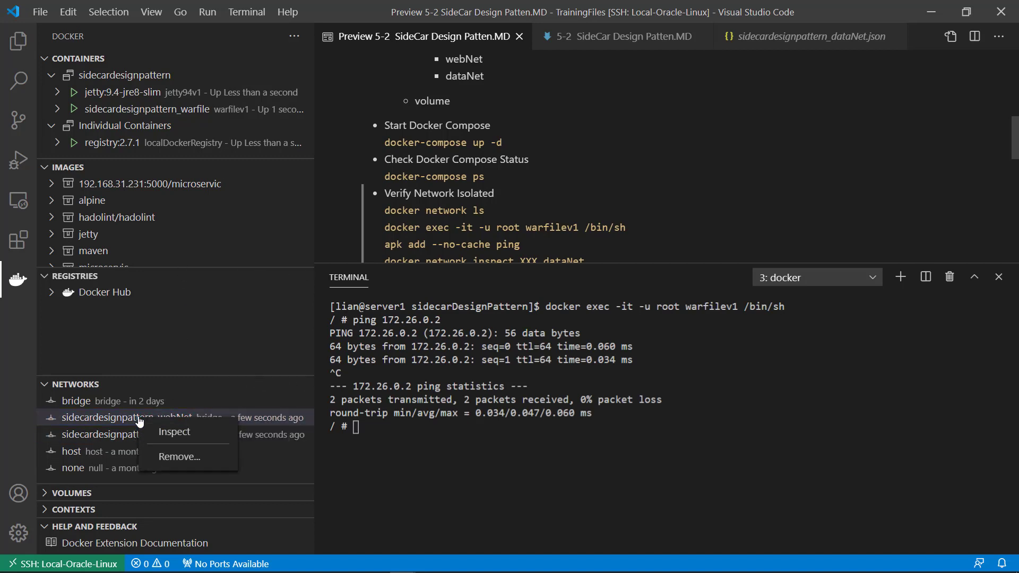
mouse_move(179, 433)
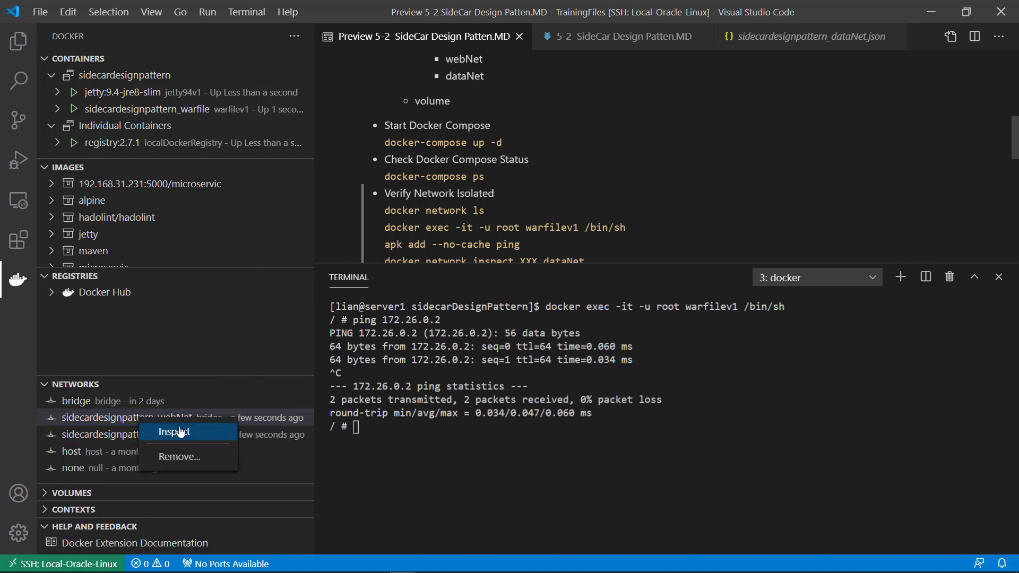
left_click(174, 431)
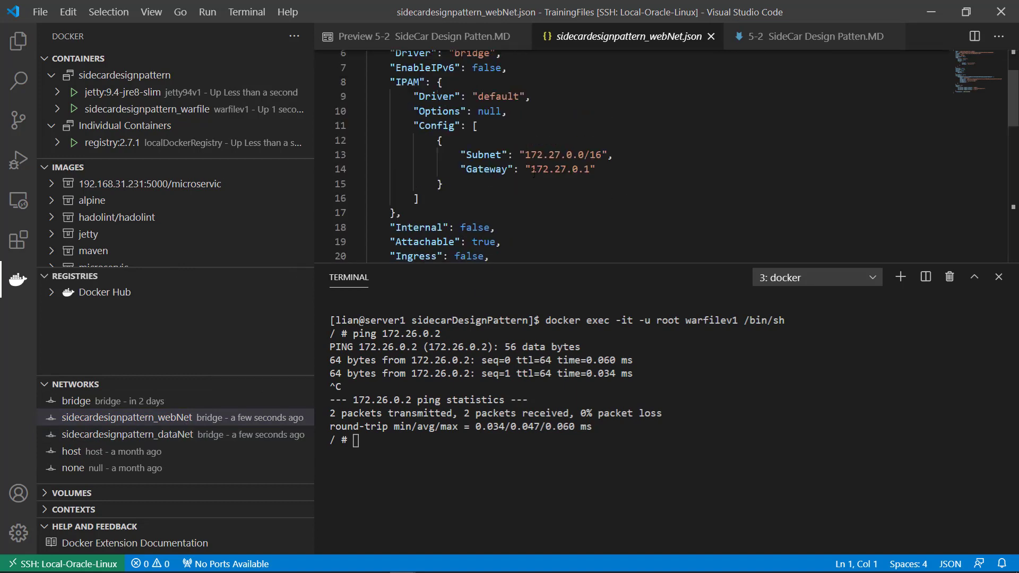
scroll("down", 3)
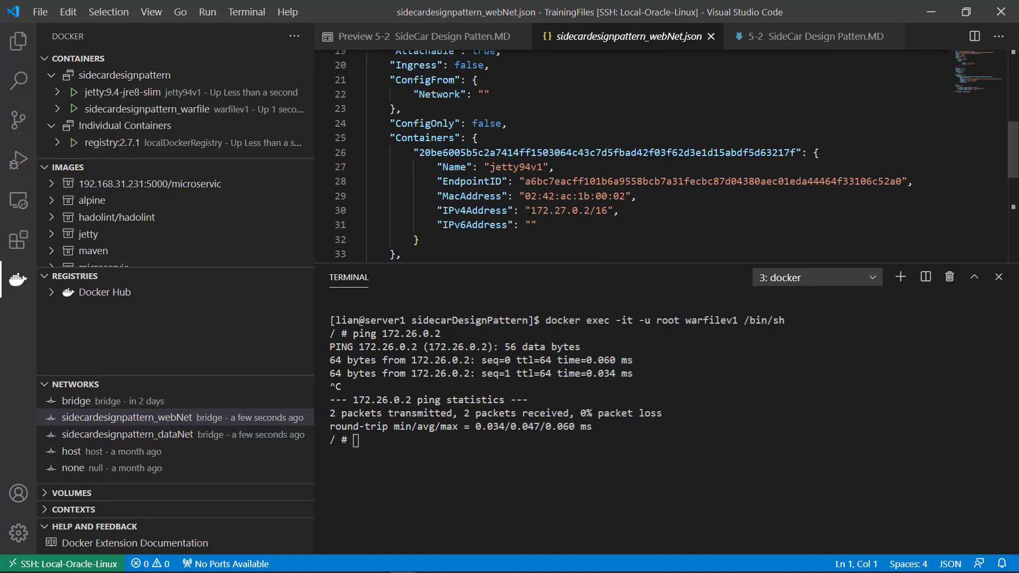
double_click(539, 210)
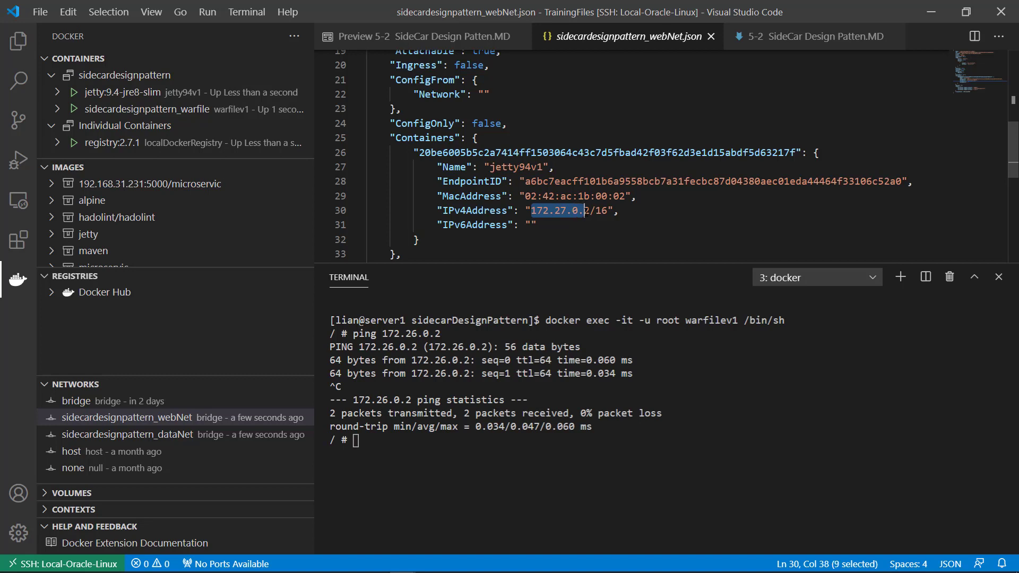
left_click_drag(532, 210, 588, 211)
type("ping")
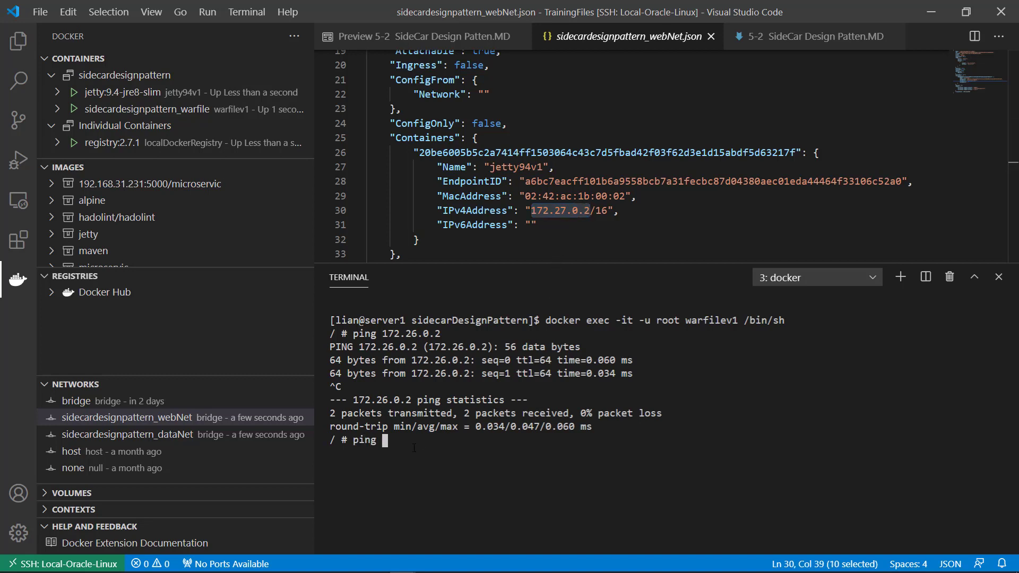
type("172.27.0.2")
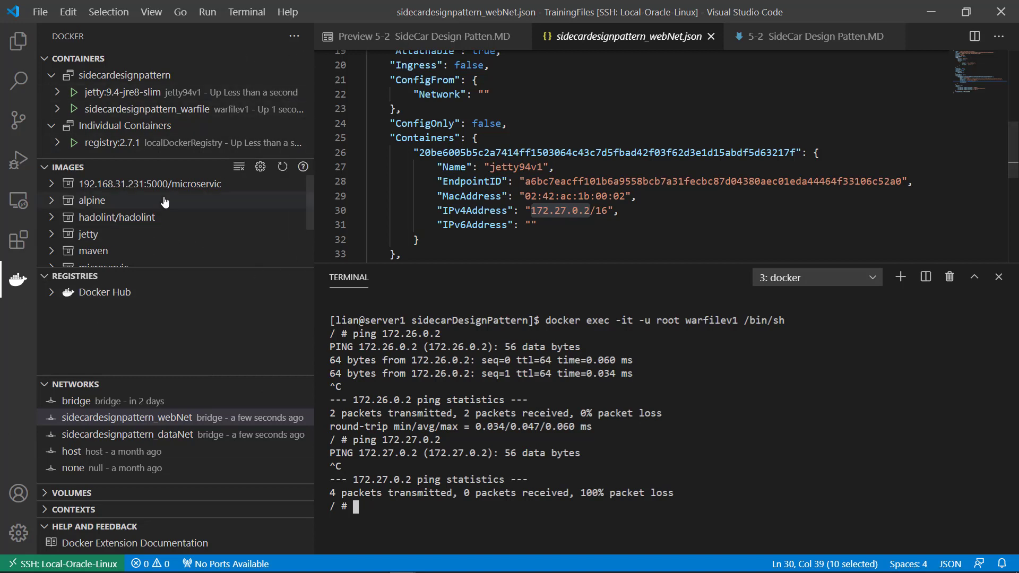
- Switch to the project files and select the docker volume ls and volume inspect commands in the notes
left_click(18, 41)
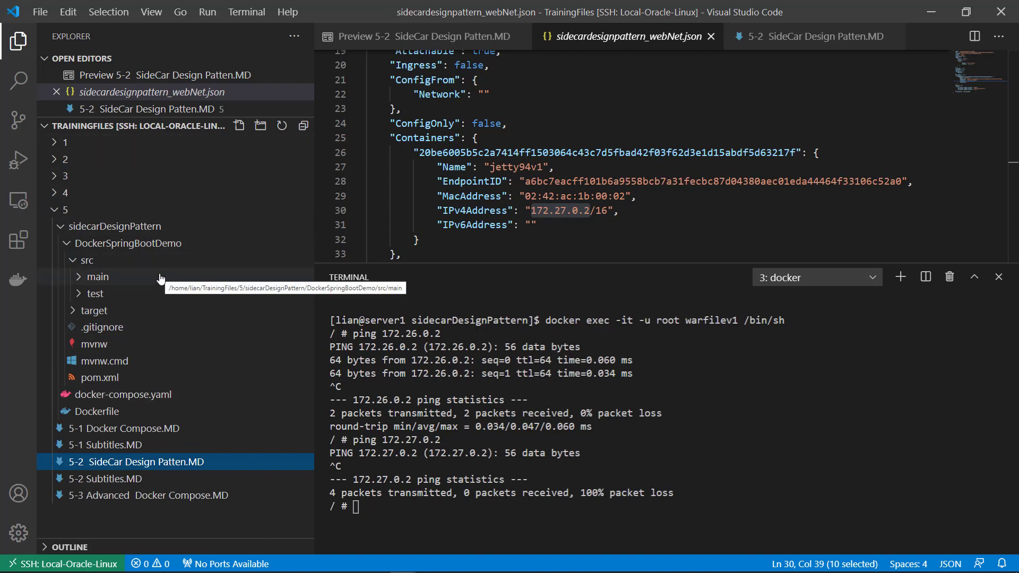
left_click(122, 394)
type("exit")
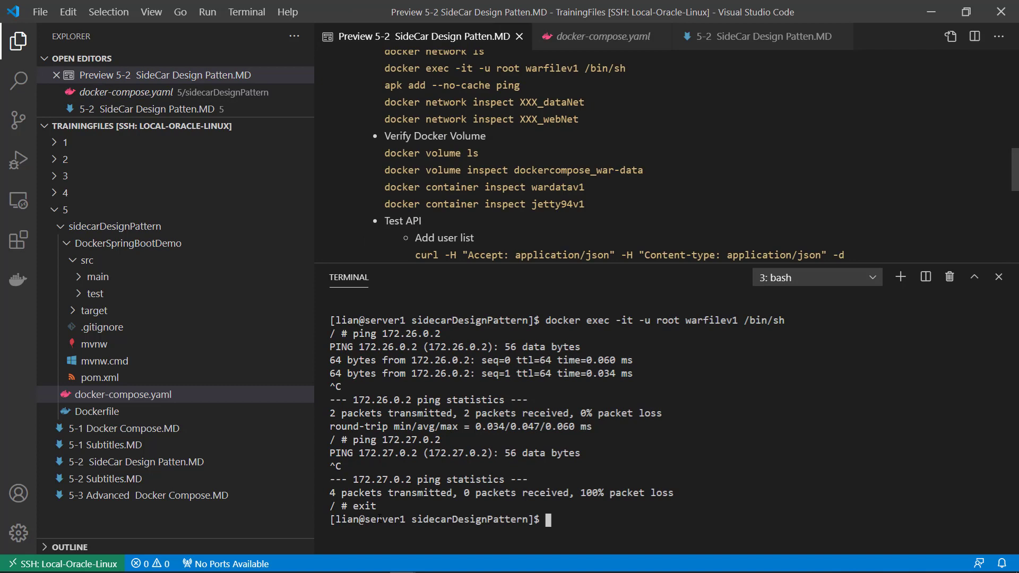
mouse_move(590, 516)
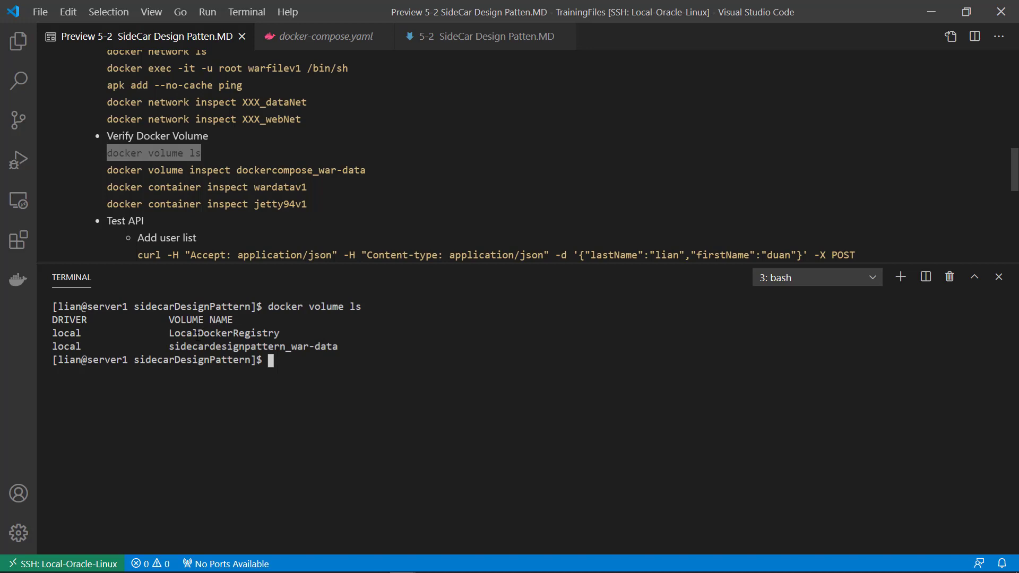
double_click(223, 332)
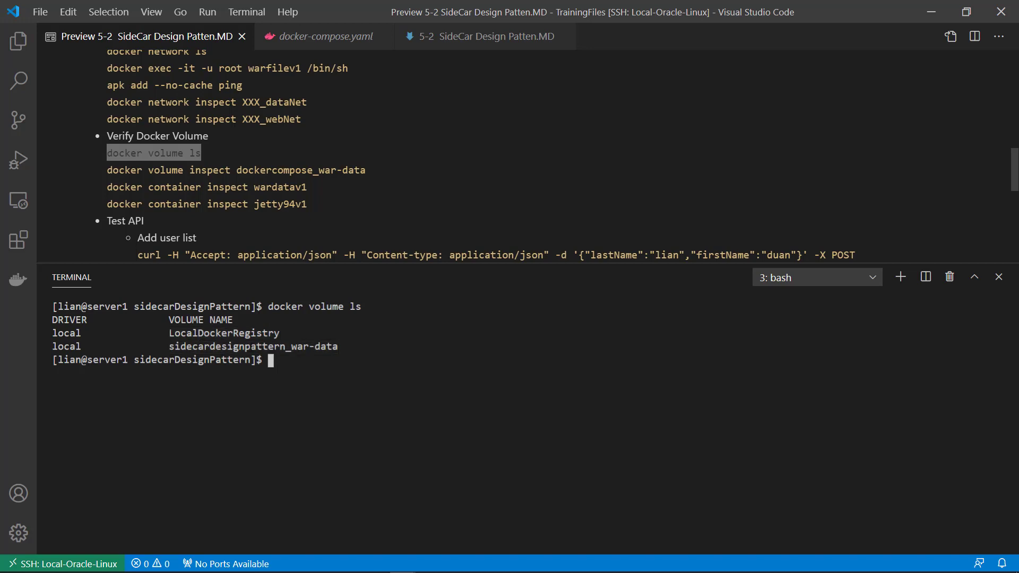
double_click(235, 170)
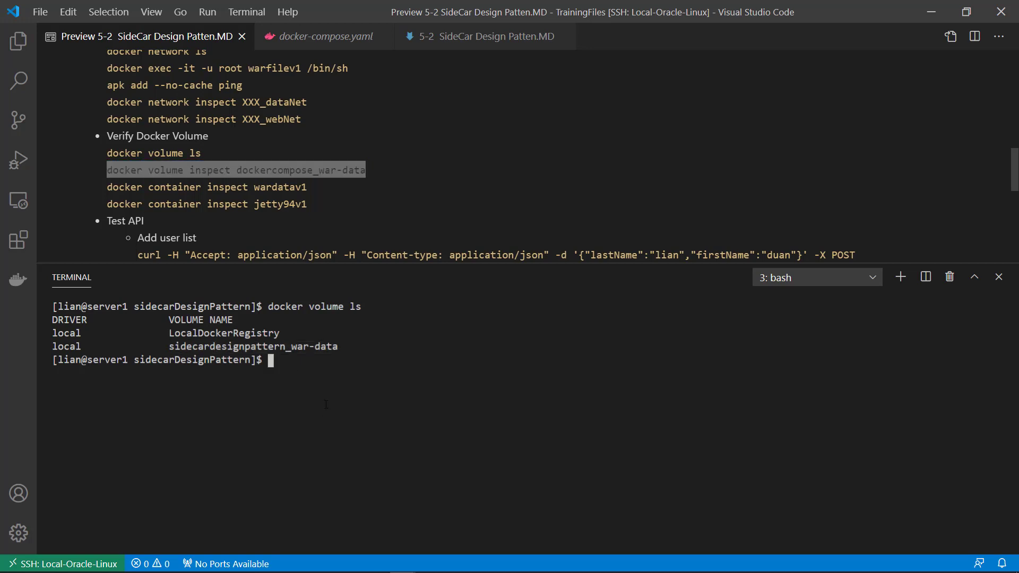
- Expand the Docker volumes list to inspect war-data and switch to a root shell with su -
left_click(18, 280)
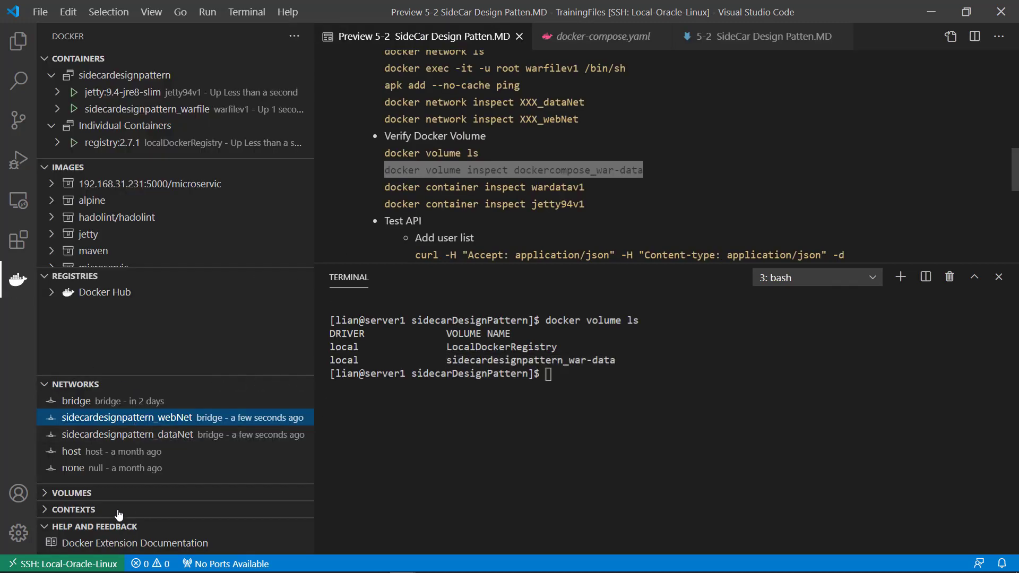
left_click(71, 493)
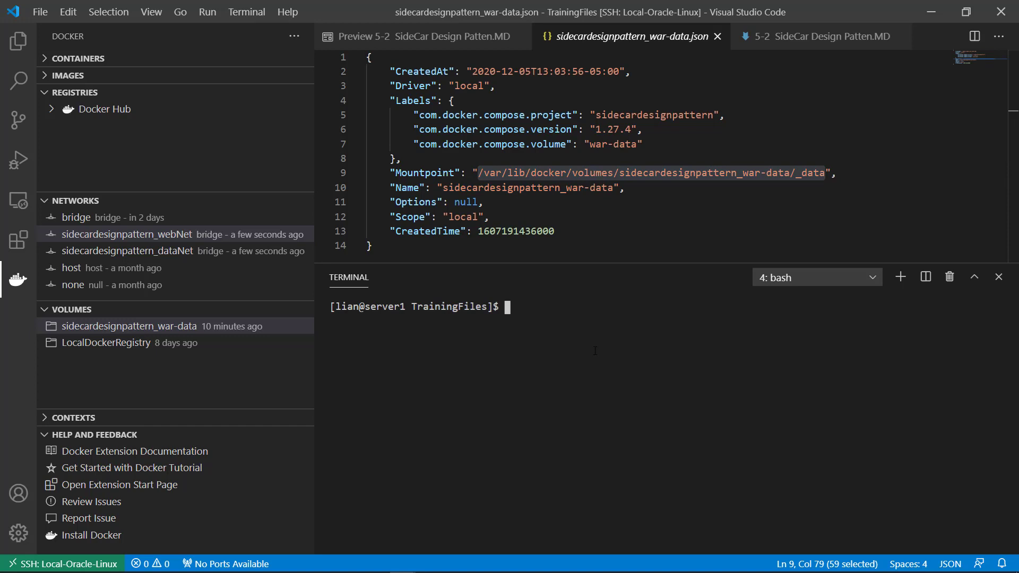
type("su -")
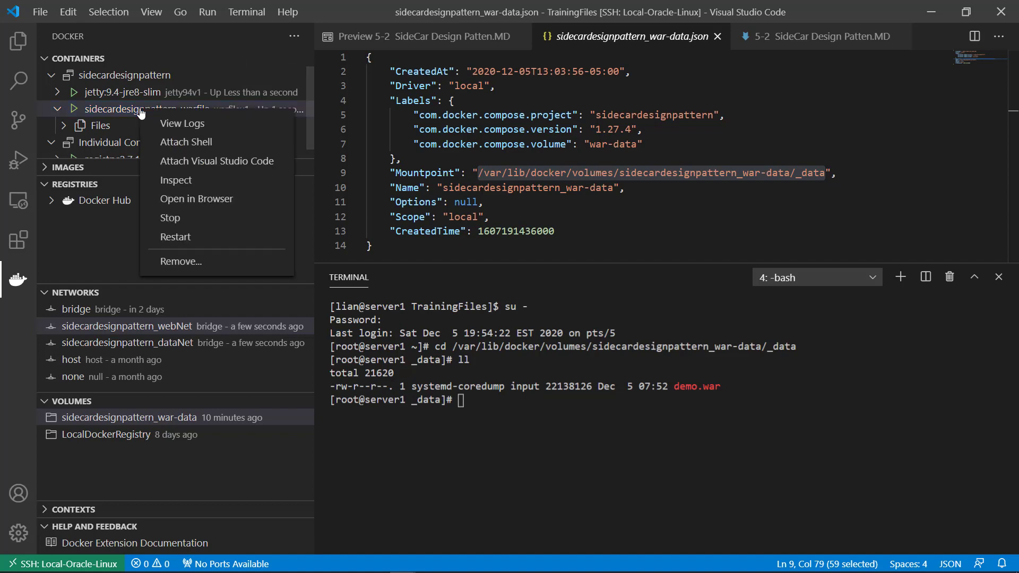
mouse_move(174, 237)
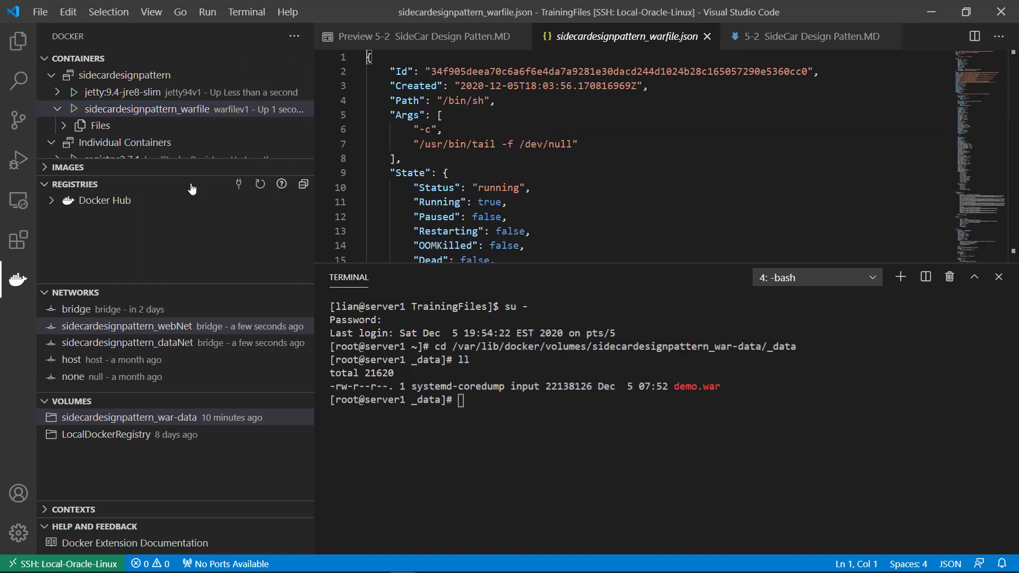
- Locate the warfile container's Mounts entry showing war-data at /var/lib/jetty/webapps (rw)
scroll("down", 3)
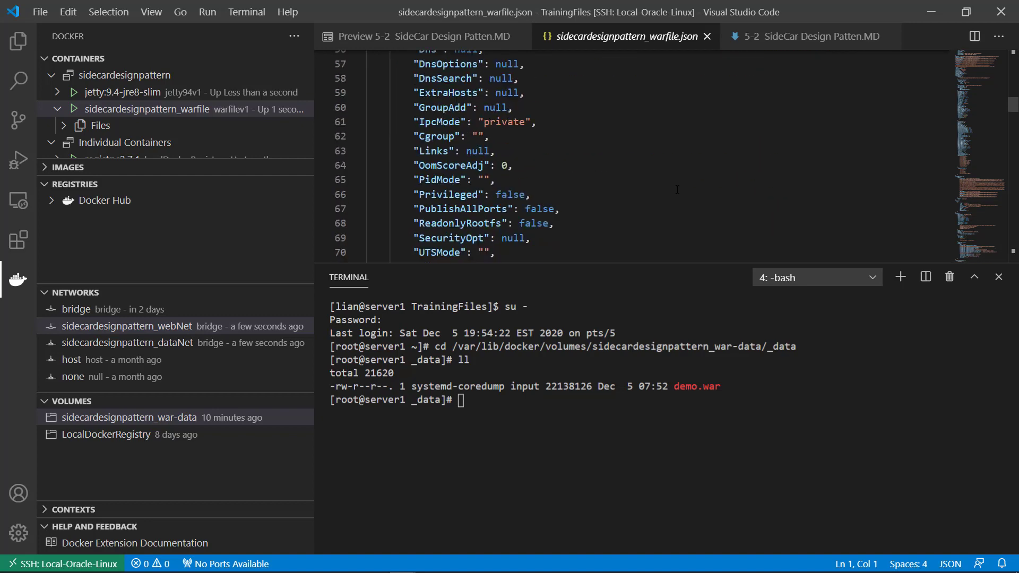
scroll("down", 3)
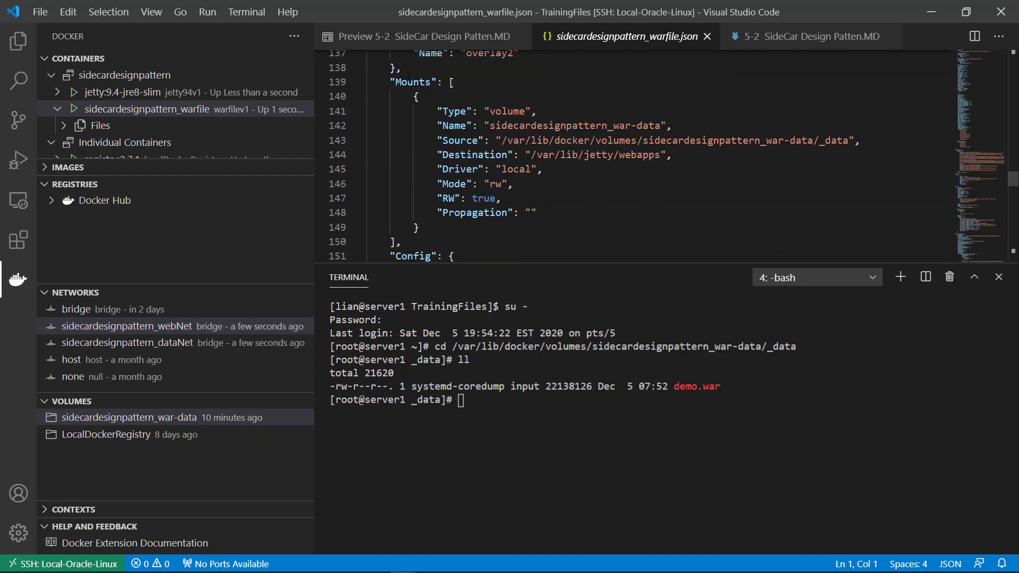
double_click(508, 111)
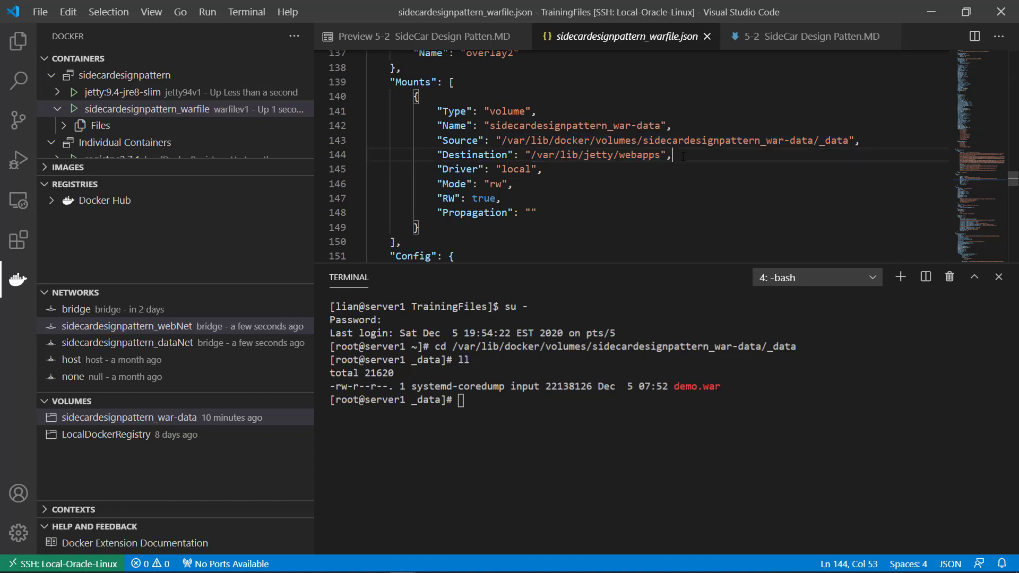
mouse_move(589, 172)
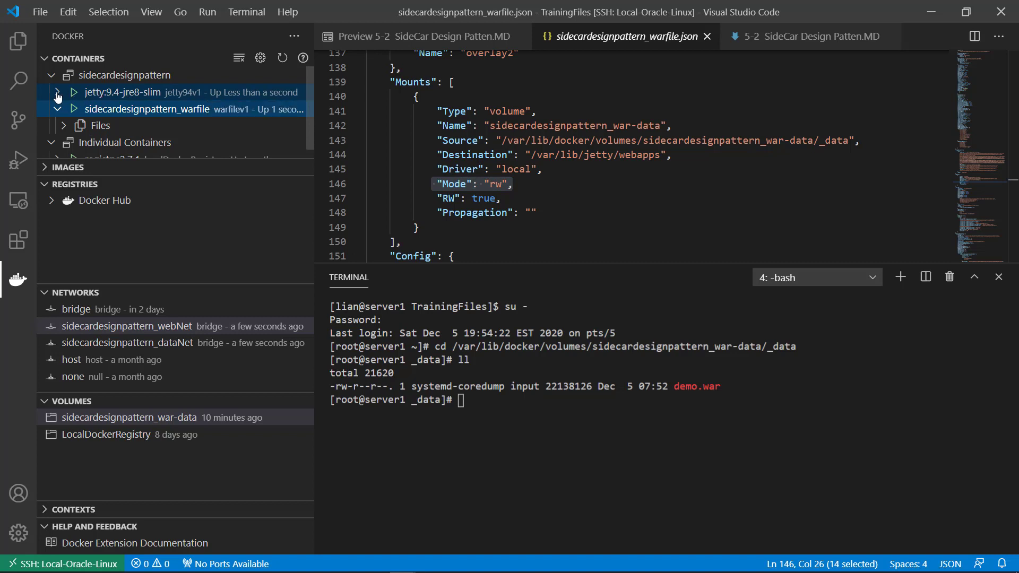
- Inspect jetty94v1 and confirm war-data mounts at /var/lib/jetty/webapps, then return to the notes
left_click(73, 91)
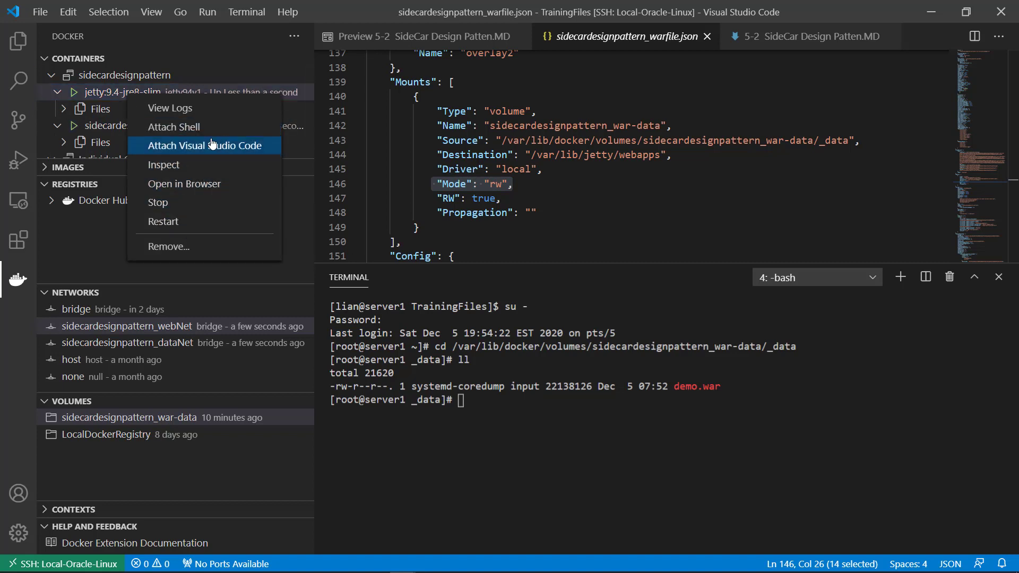
mouse_move(191, 165)
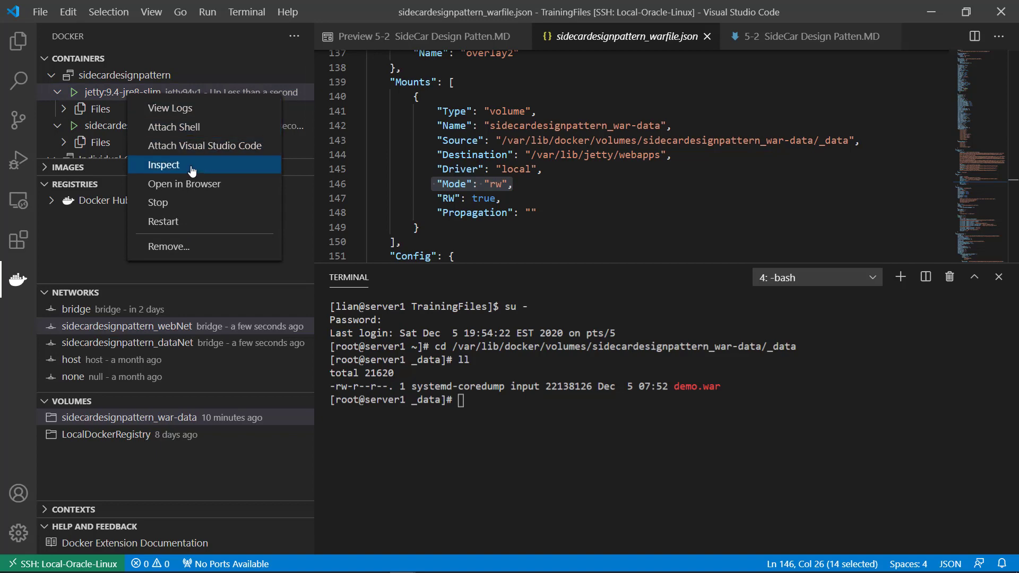
left_click(164, 164)
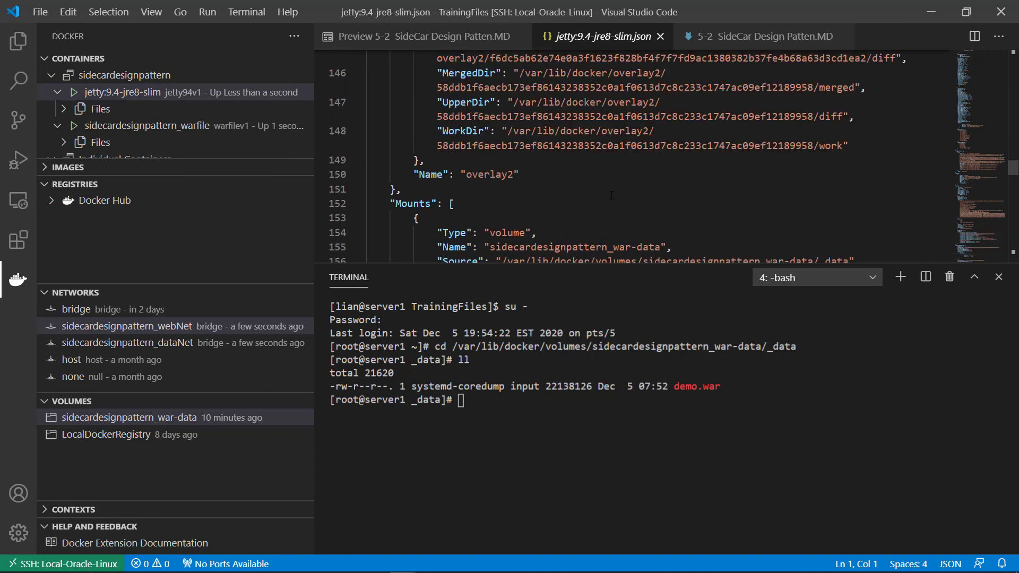
double_click(459, 146)
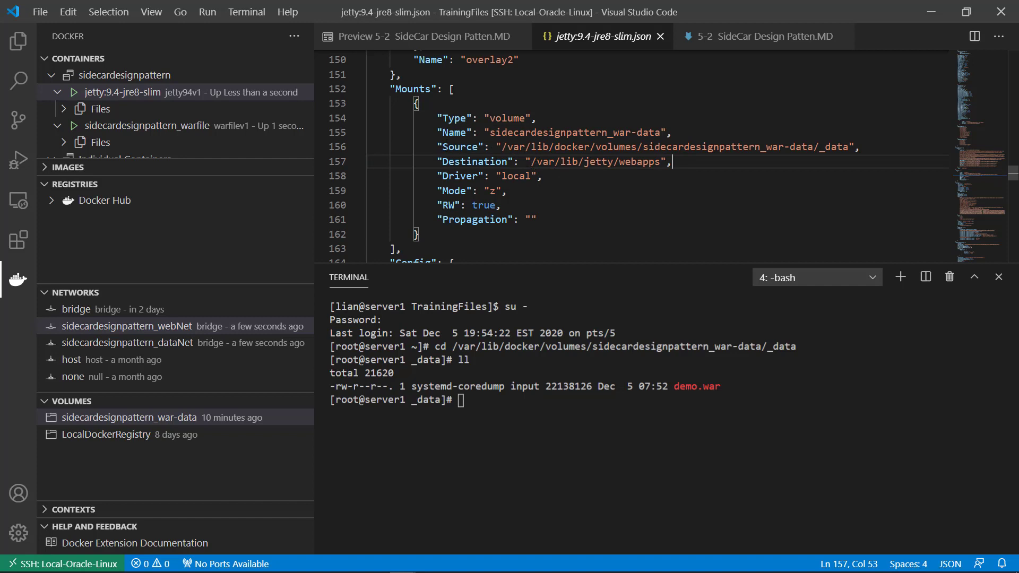
double_click(474, 161)
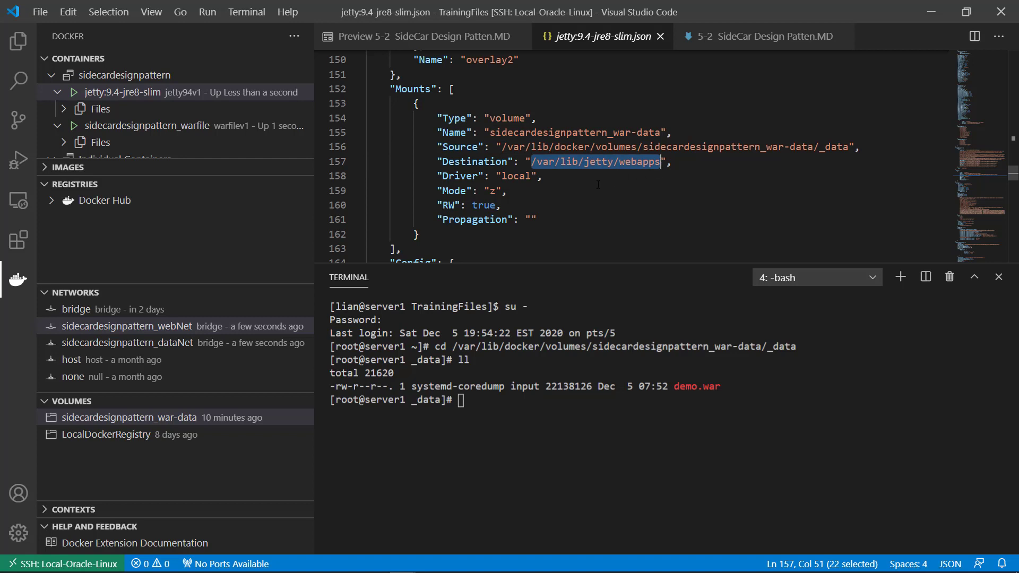
left_click(416, 36)
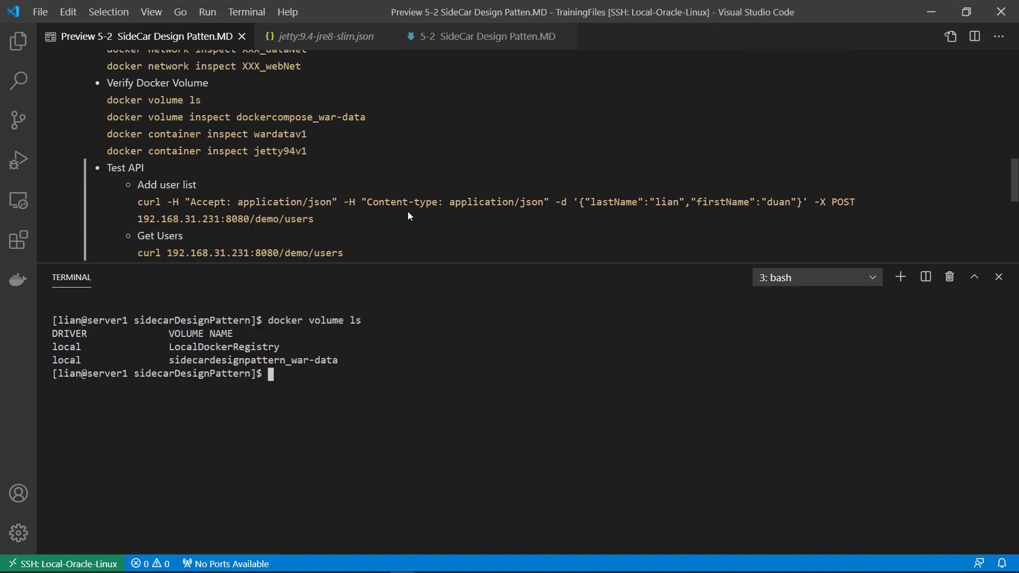
- Run the curl POST add-user request and GET 192.168.31.231:8080/demo/users to see the new user
left_click_drag(136, 202, 311, 218)
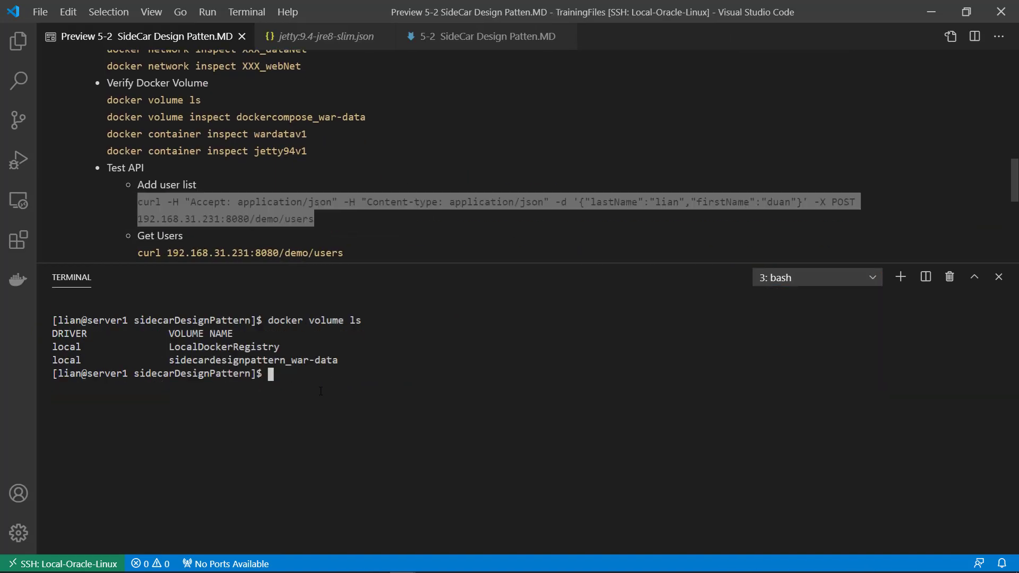
type("curl -H \"Accept: application/json\" -H \"Content-type: application/json\" -d '{\"lastName\":\"lian\",\"firstName\":\"duan\"}' -X POST 192.168.31.231:8080/demo/users")
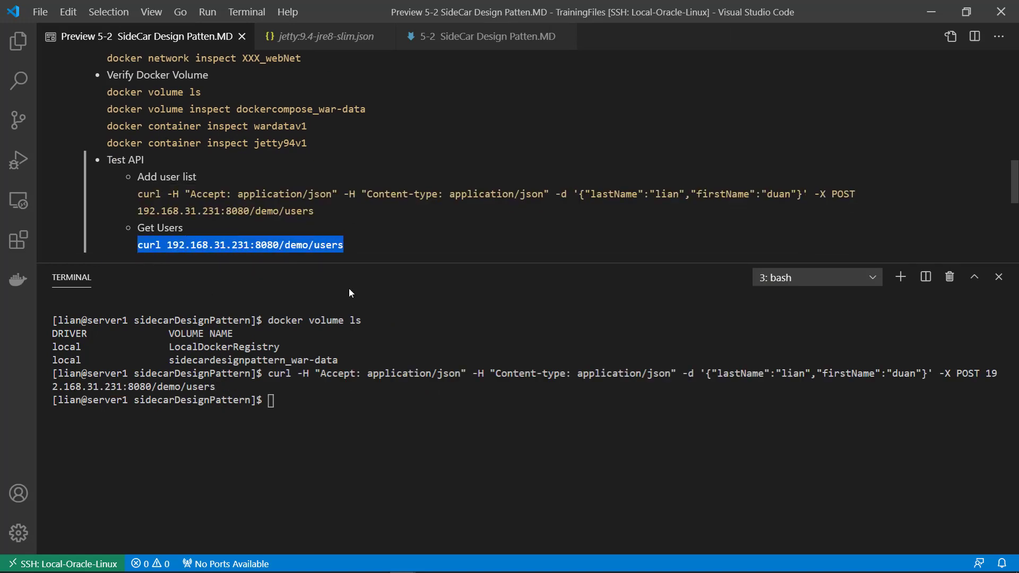
type("curl 192.168.31.231:8080/demo/users")
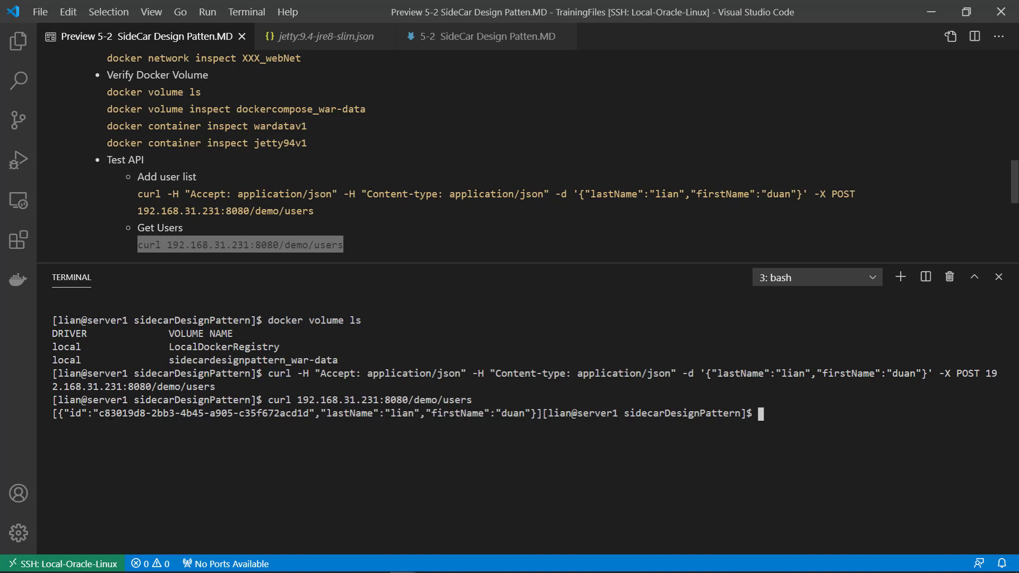
scroll("down", 3)
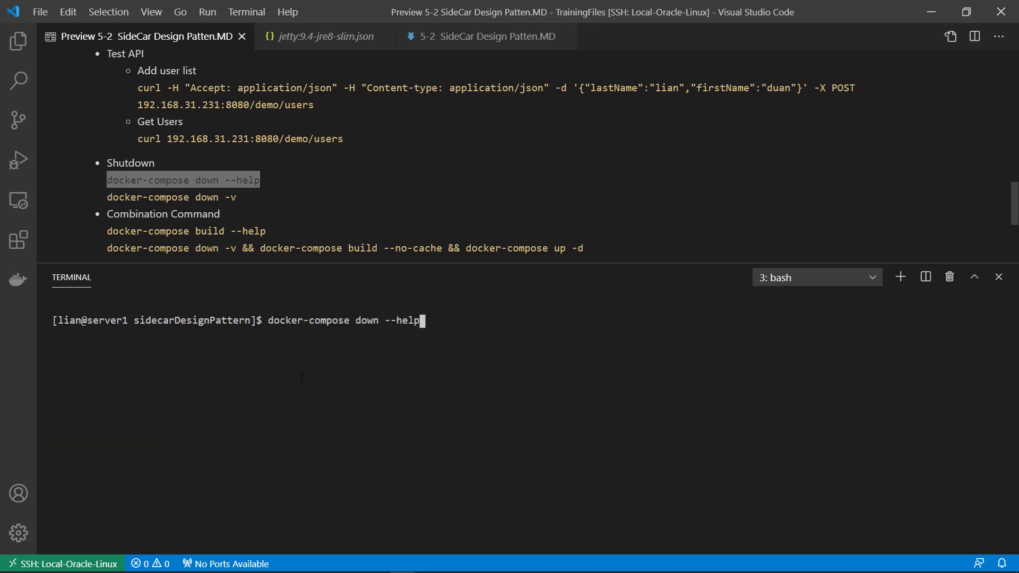
mouse_move(445, 326)
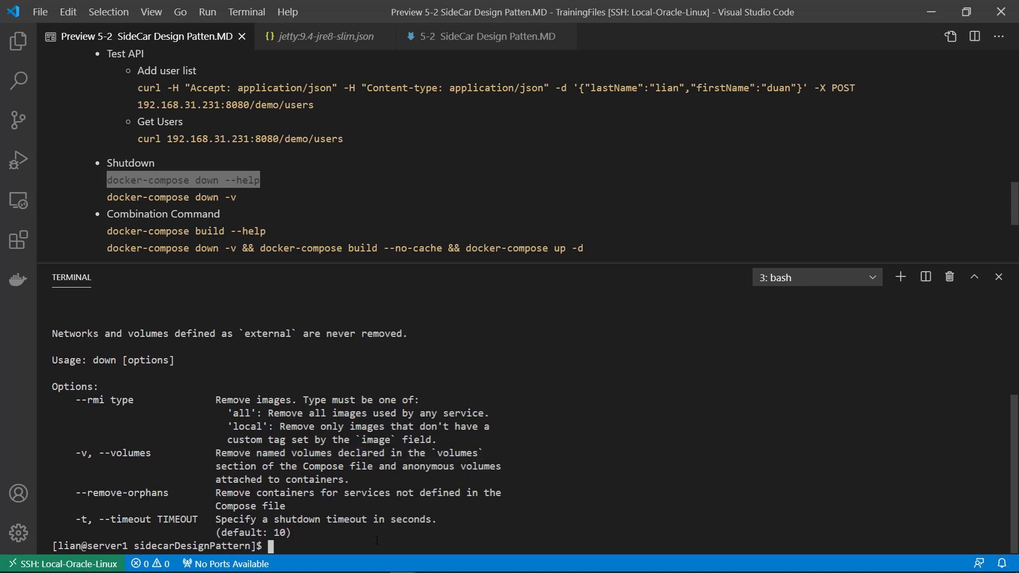
- Show docker-compose down help describing the -v option for removing named volumes
type("docker-compose down --help")
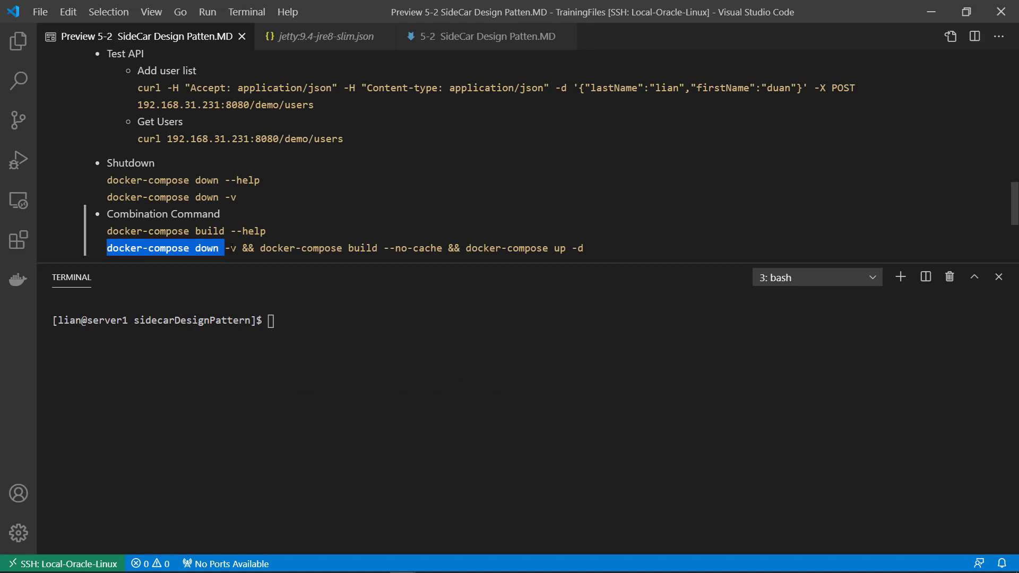
- Review the combined command's teardown and start-up parts and show docker-compose build help with --no-cache
left_click_drag(218, 248, 235, 247)
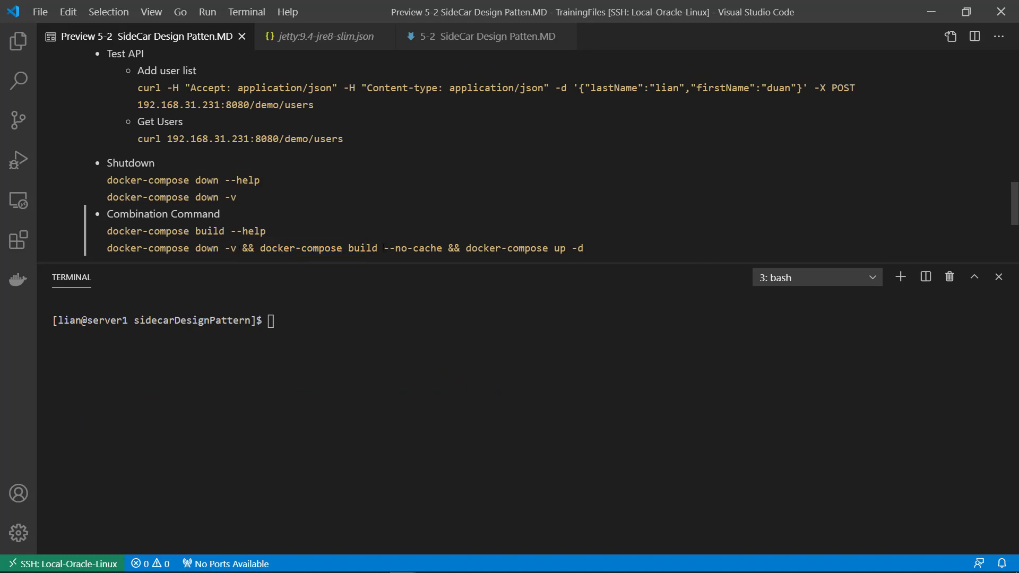
double_click(412, 248)
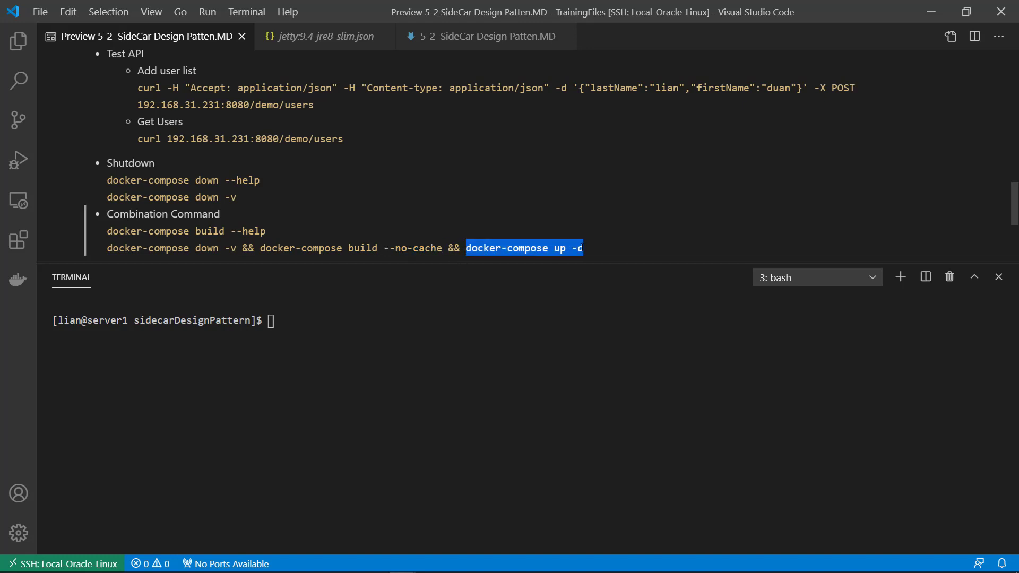
type("docker-compose build --help")
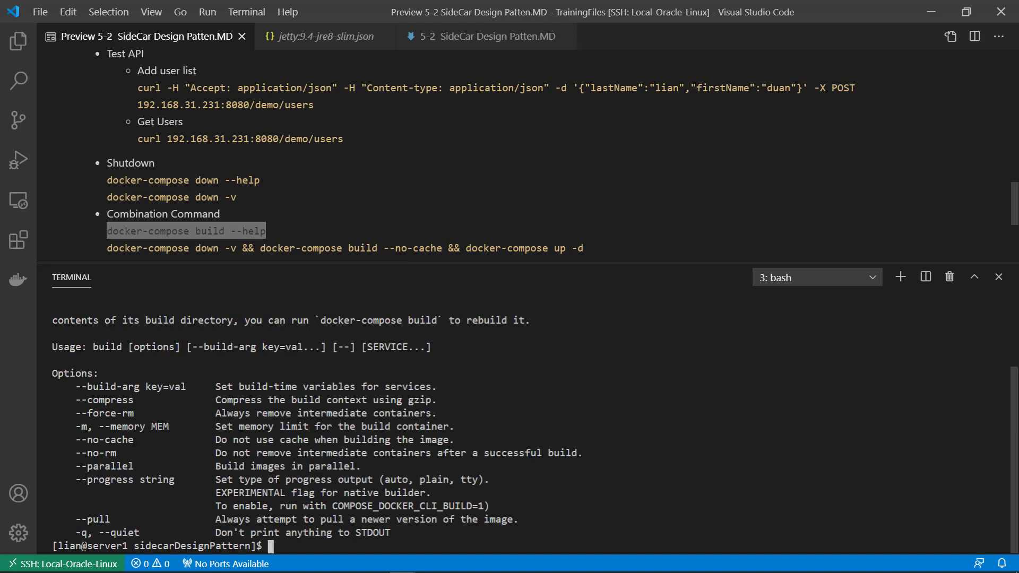
double_click(104, 439)
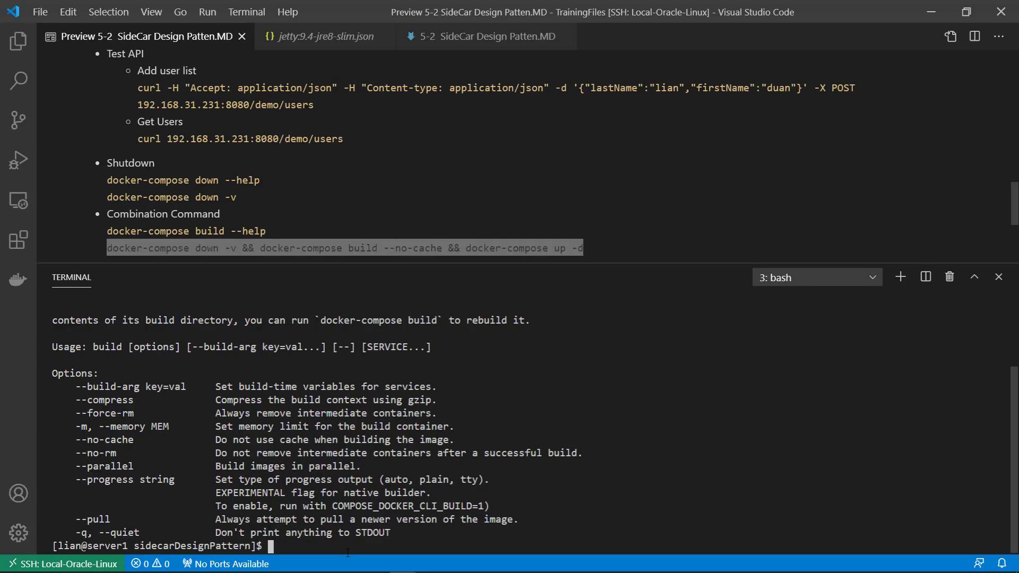
- Clear the terminal and run 'docker-compose down -v && docker-compose build --no-cache && docker-compose up -d'
type("cle")
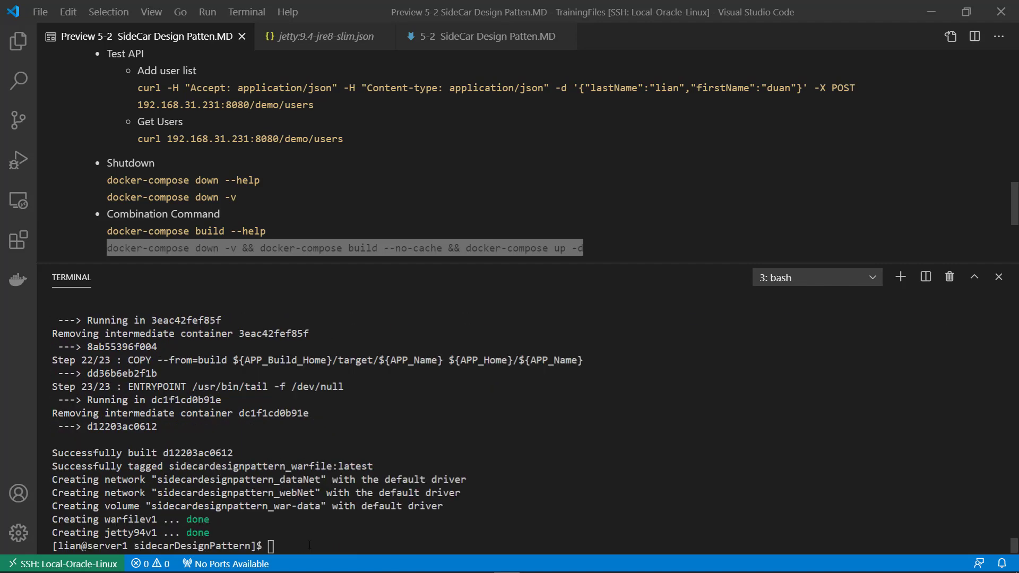
type("do")
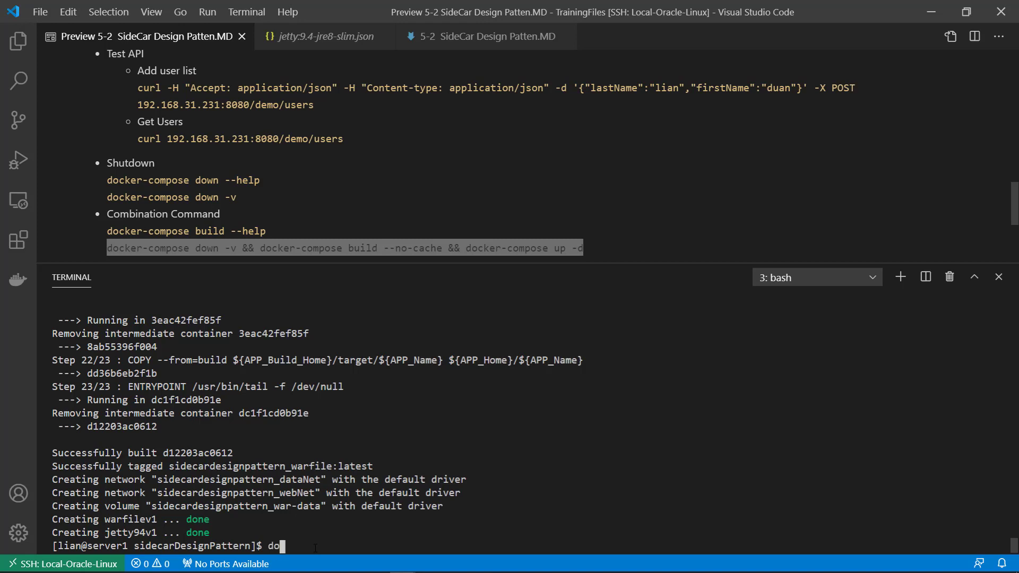